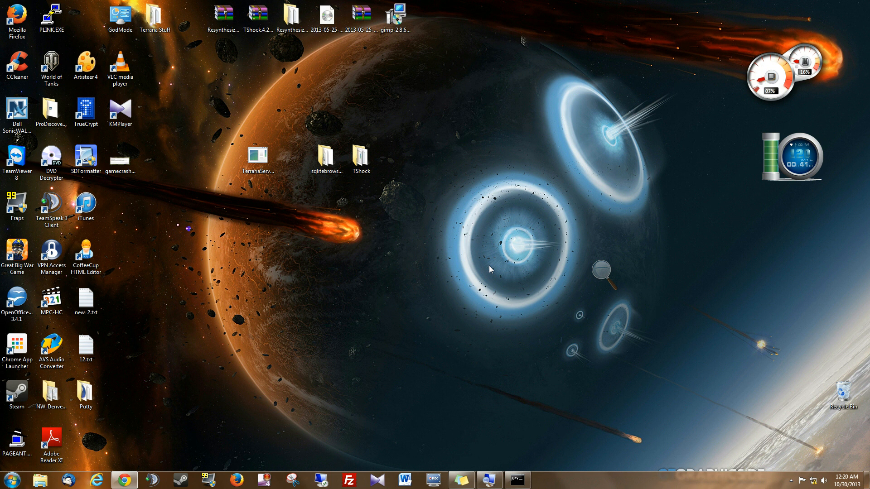
Look at TerrariaServer.exe and the TShock folder contents on the desktop
left_click(257, 157)
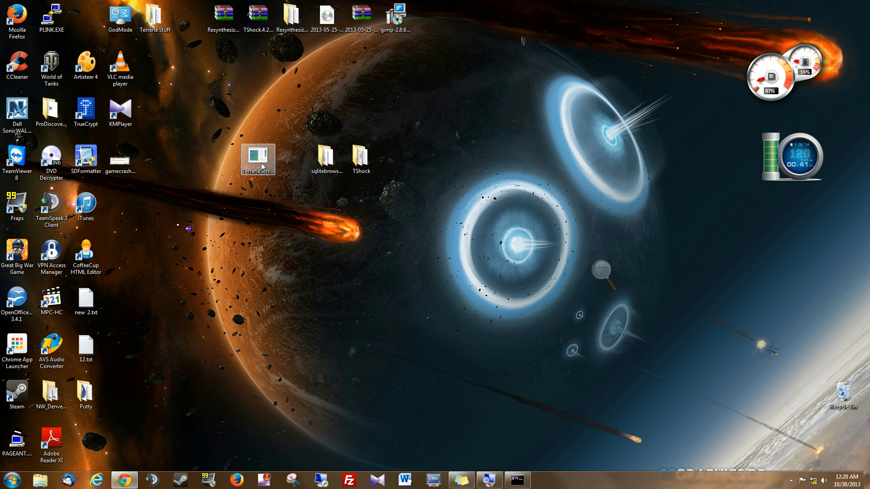
mouse_move(258, 164)
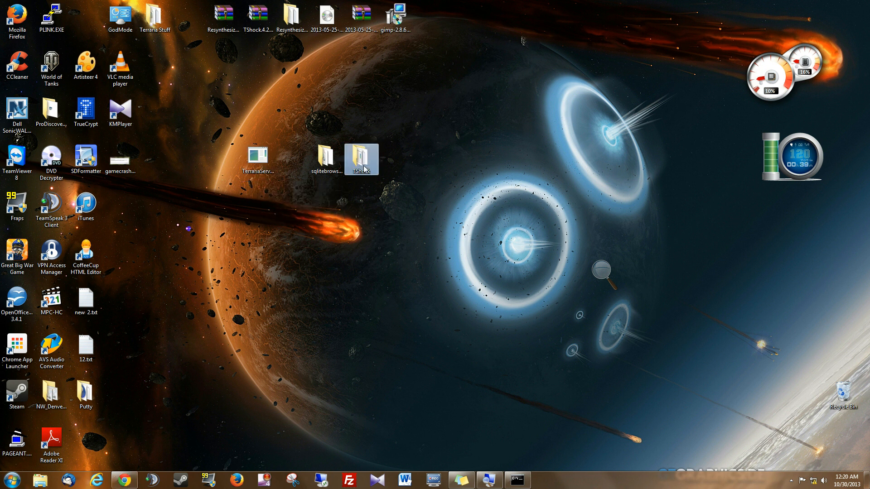
mouse_move(361, 159)
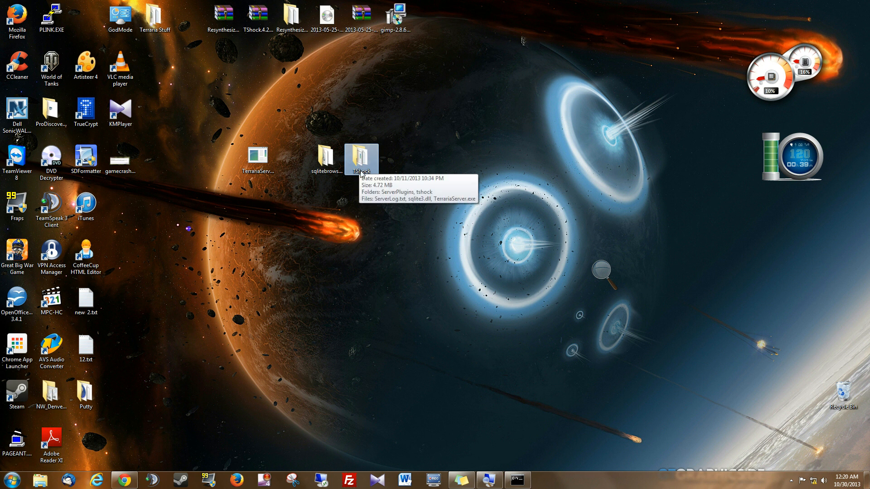
mouse_move(278, 178)
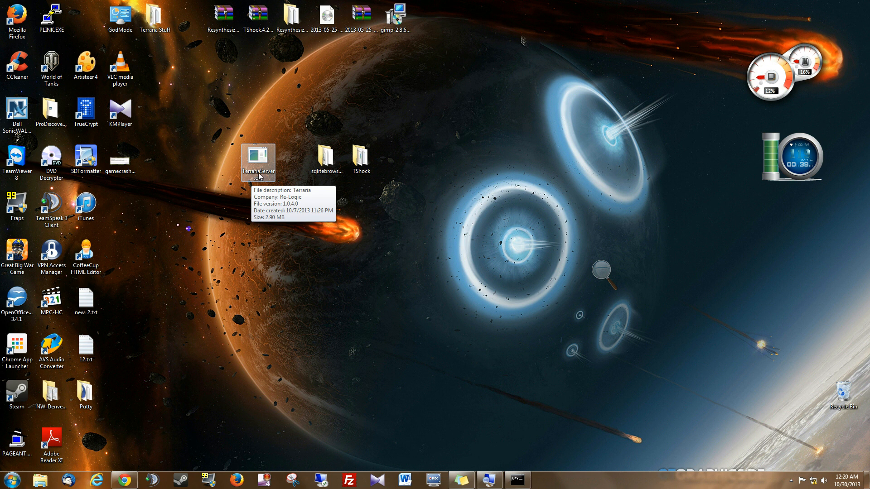
mouse_move(336, 251)
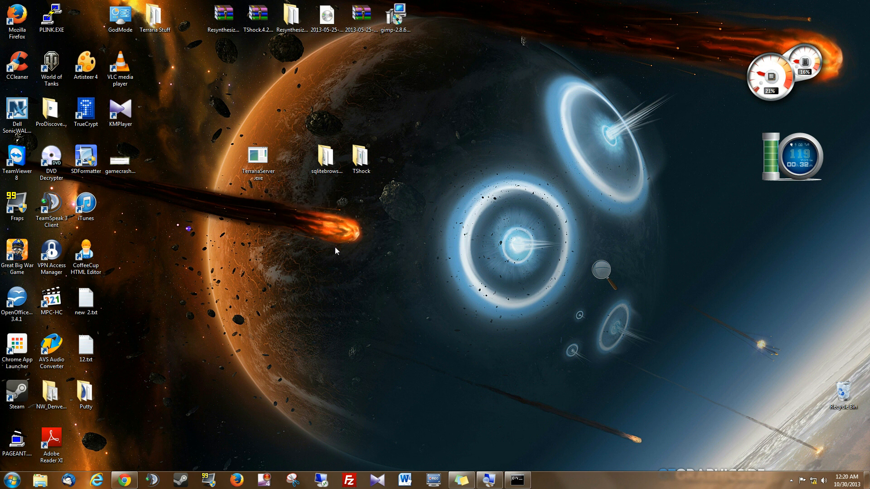
mouse_move(306, 223)
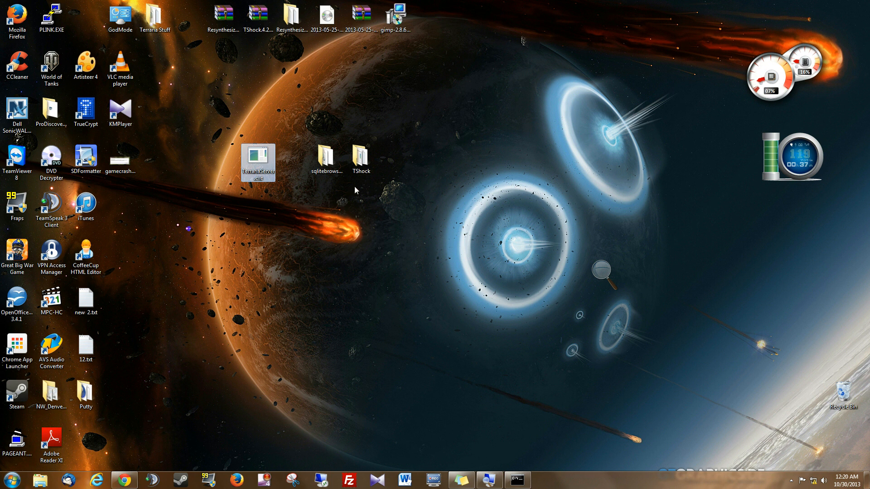
double_click(361, 158)
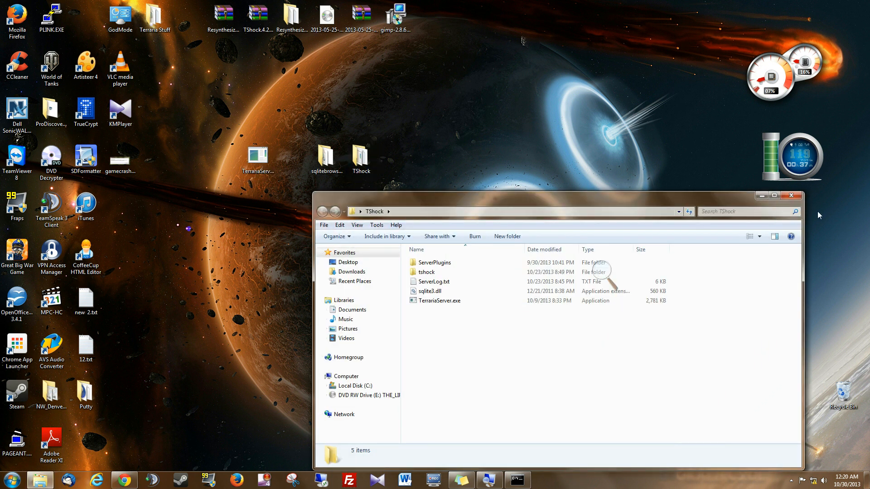
left_click(790, 195)
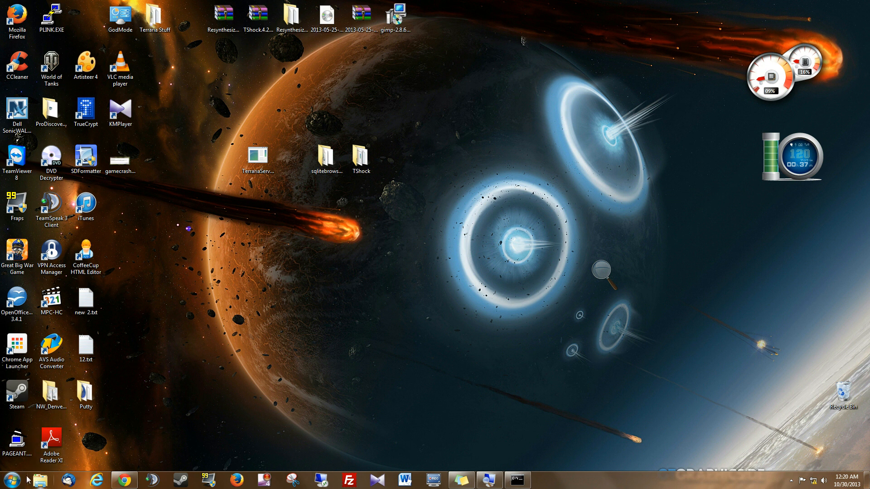
Launch cmd from the Start search and enter ipconfig at the prompt
left_click(8, 479)
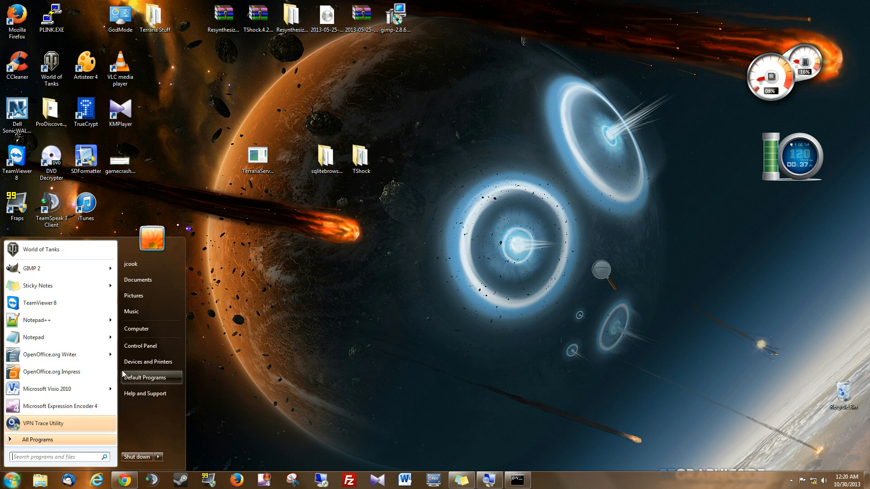
type("cmd")
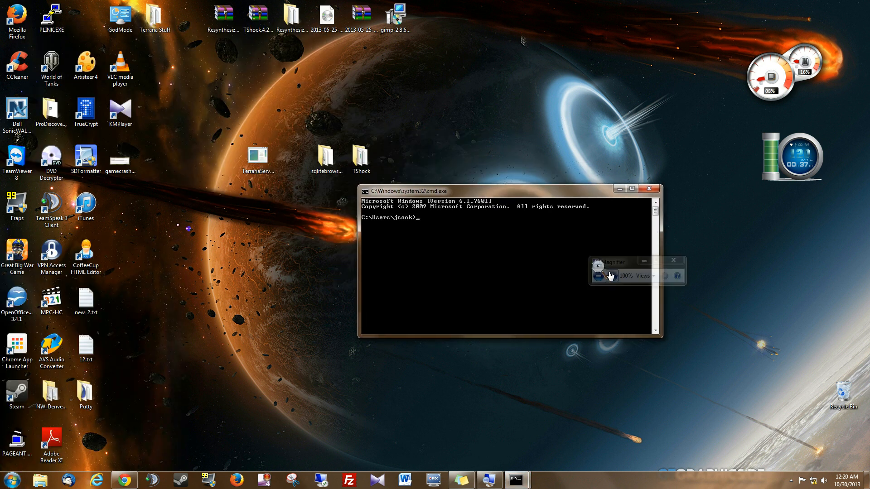
left_click(605, 275)
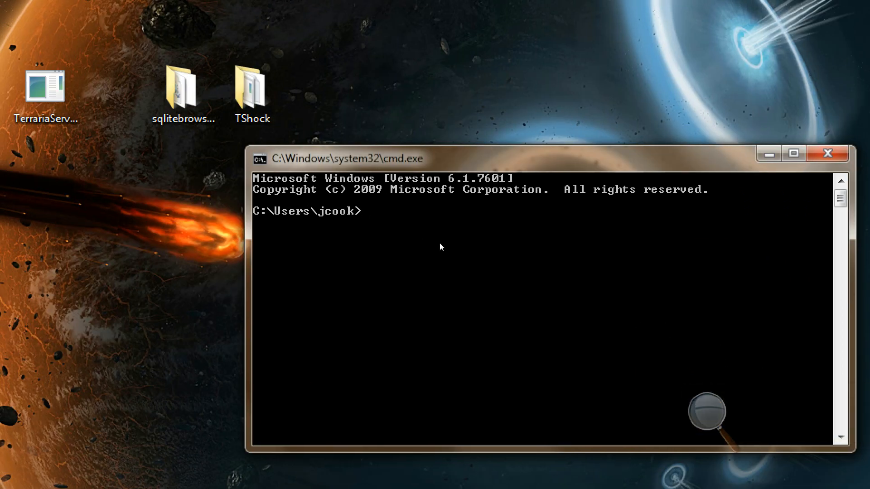
type("ipcon")
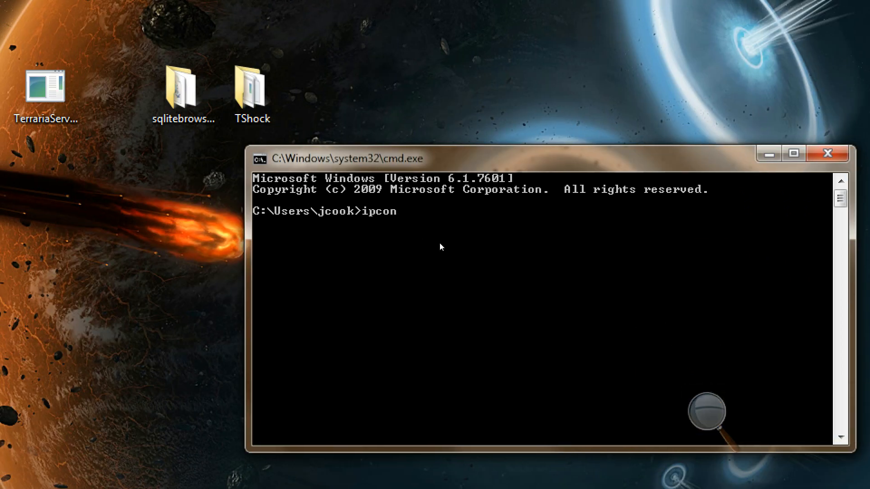
type("fig")
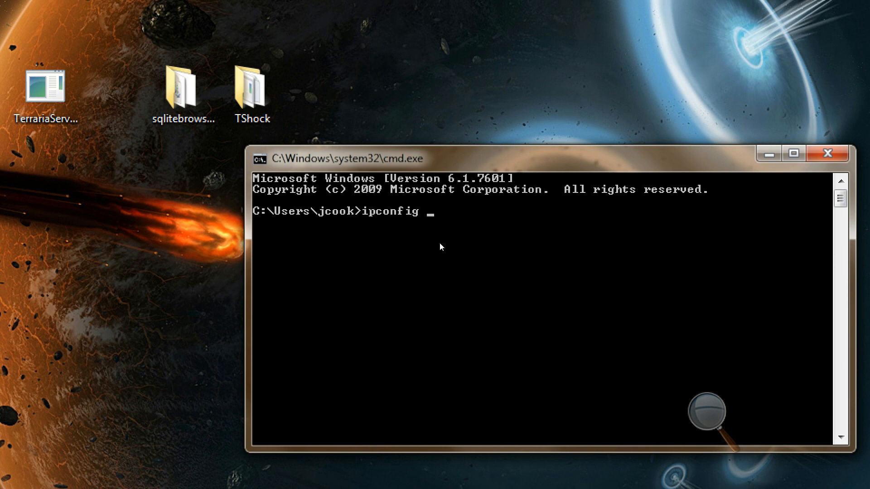
key("Return")
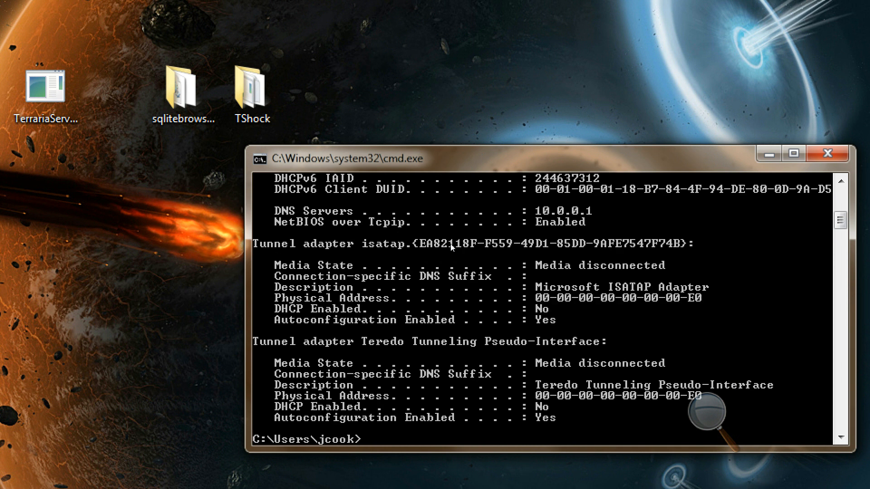
scroll("up", 3)
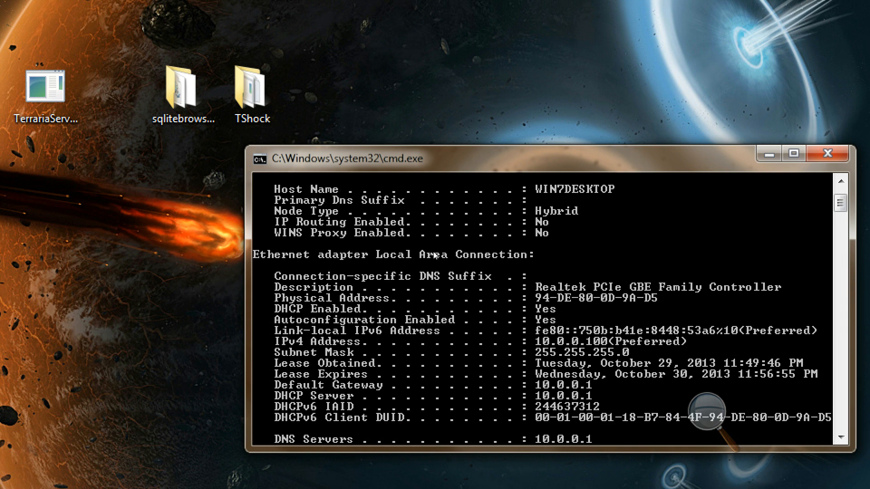
mouse_move(372, 244)
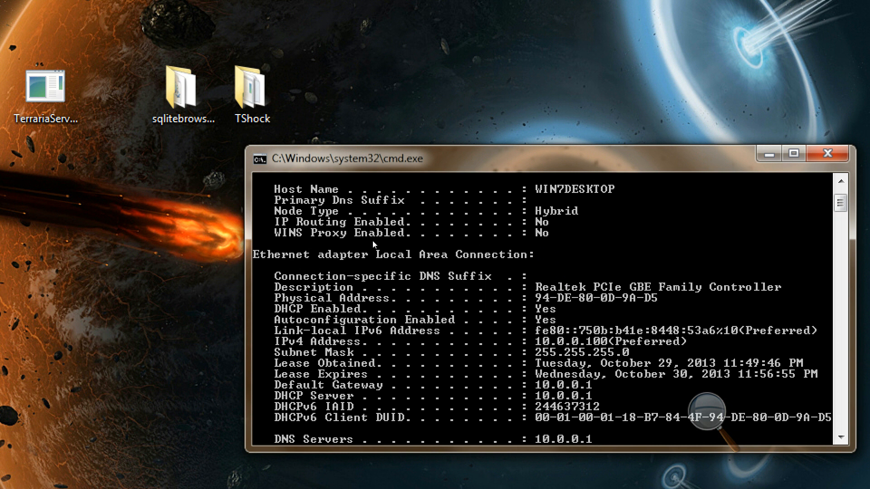
mouse_move(444, 244)
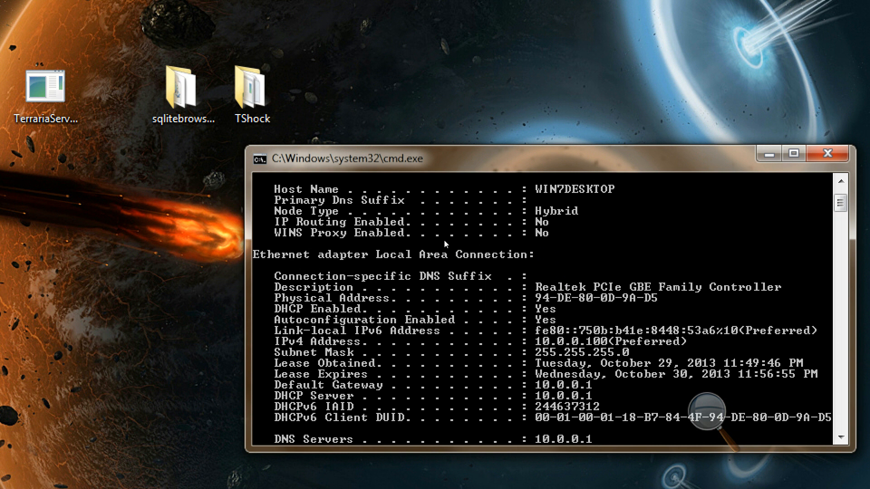
mouse_move(532, 273)
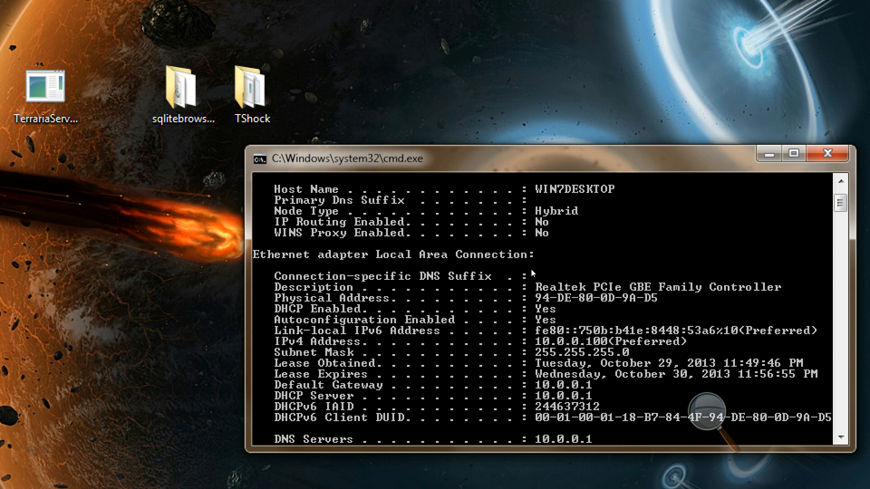
scroll("down", 3)
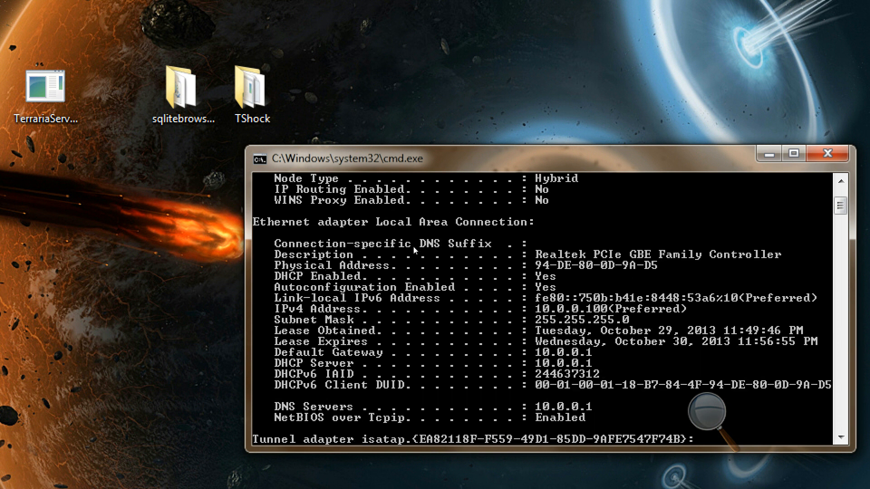
mouse_move(438, 251)
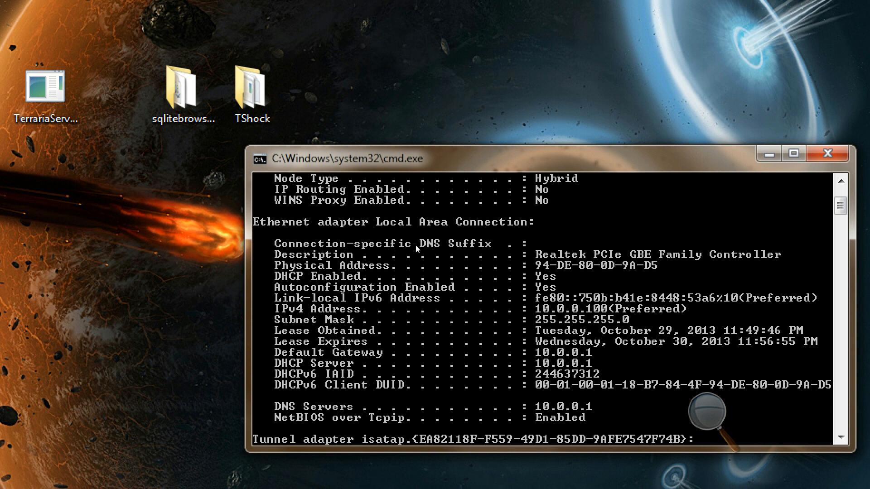
mouse_move(506, 251)
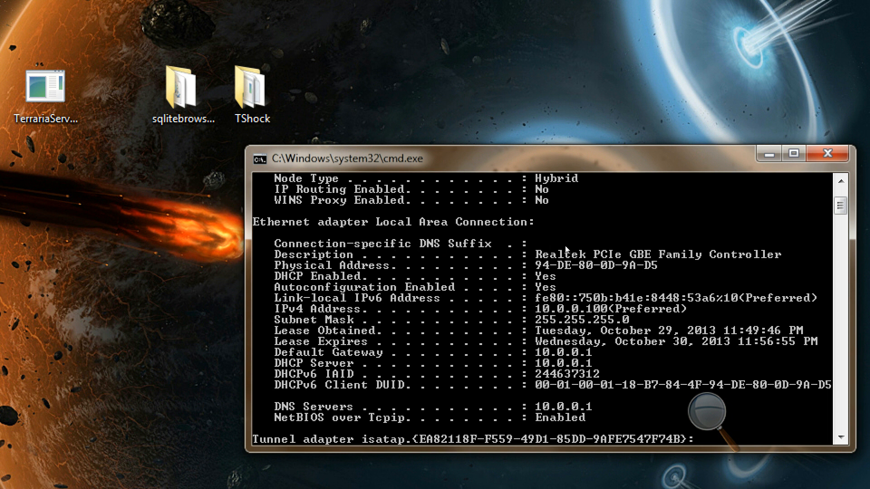
mouse_move(526, 251)
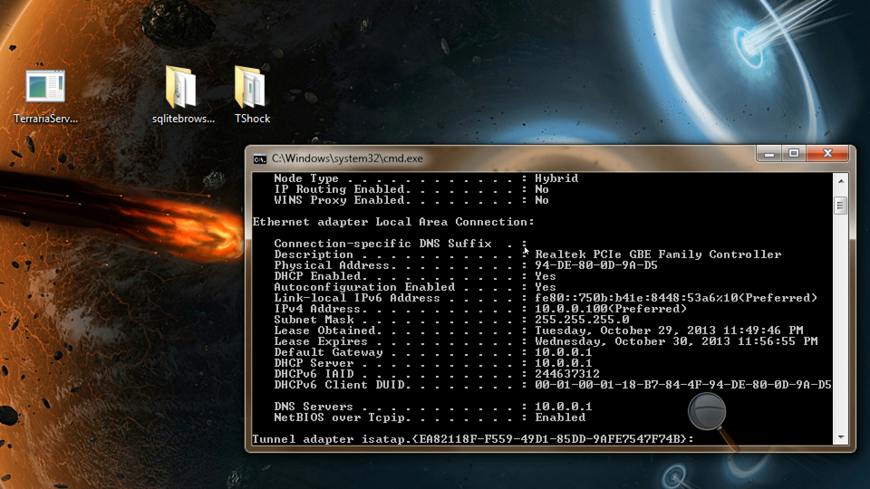
mouse_move(403, 248)
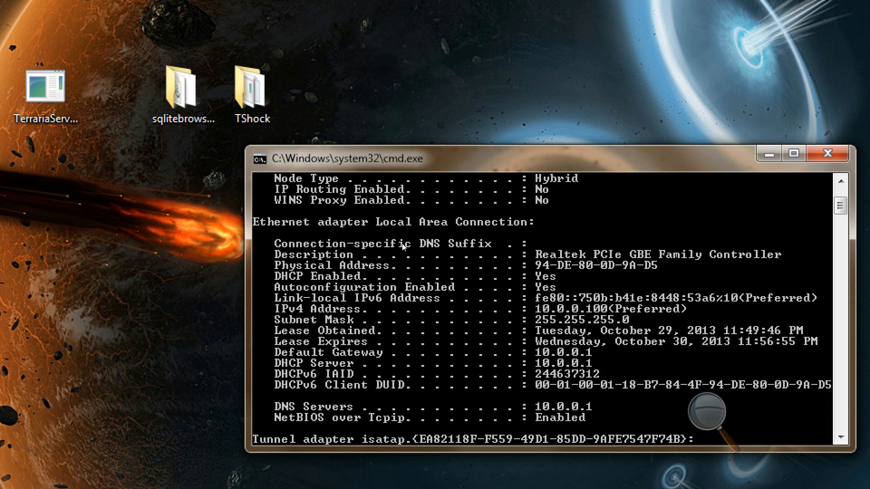
mouse_move(526, 250)
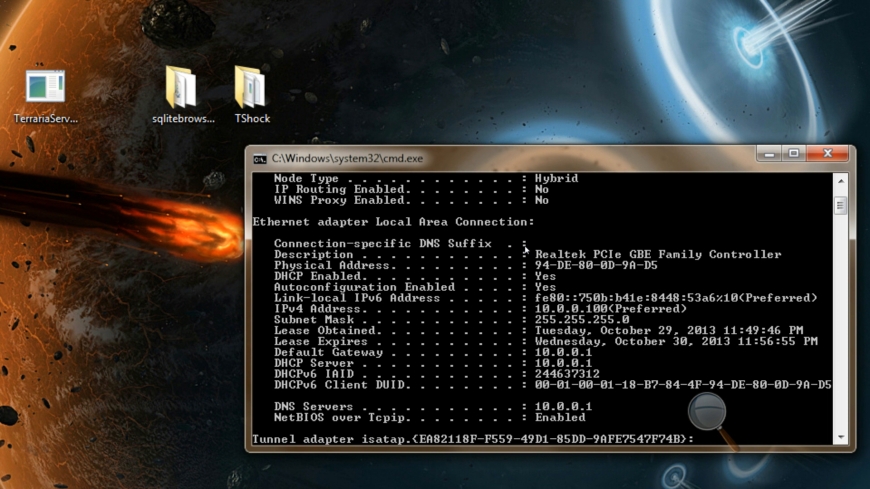
mouse_move(505, 247)
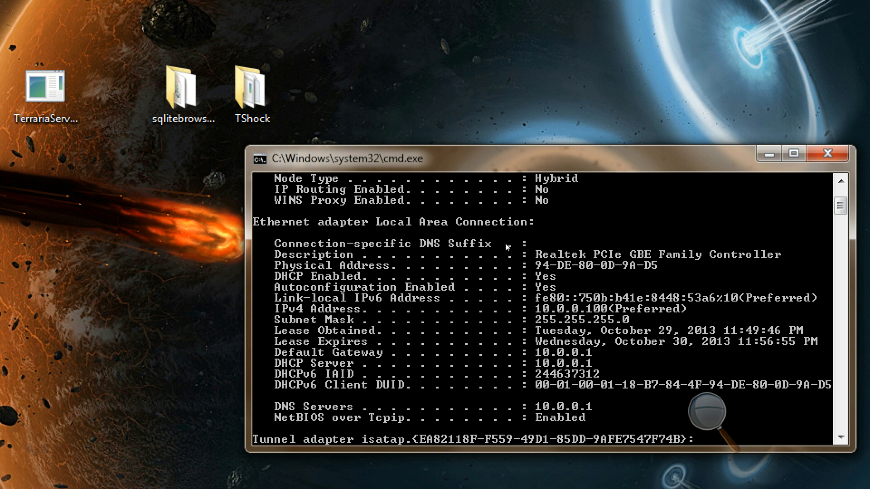
mouse_move(389, 249)
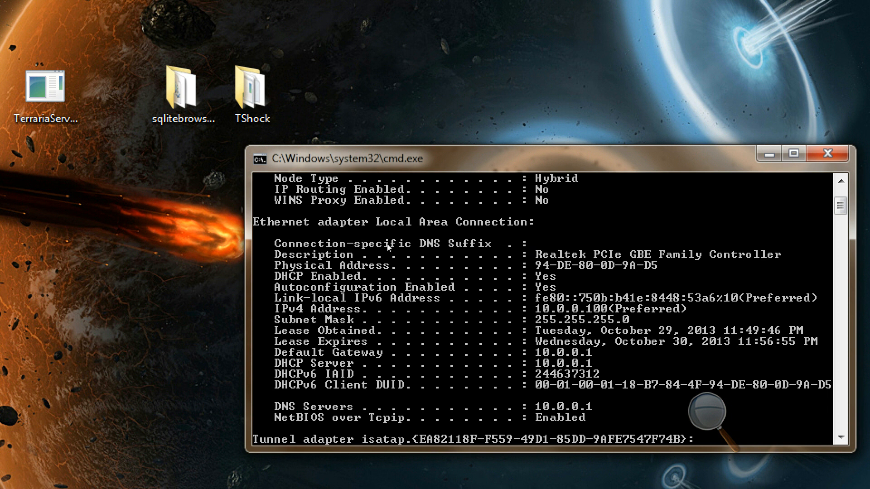
mouse_move(518, 248)
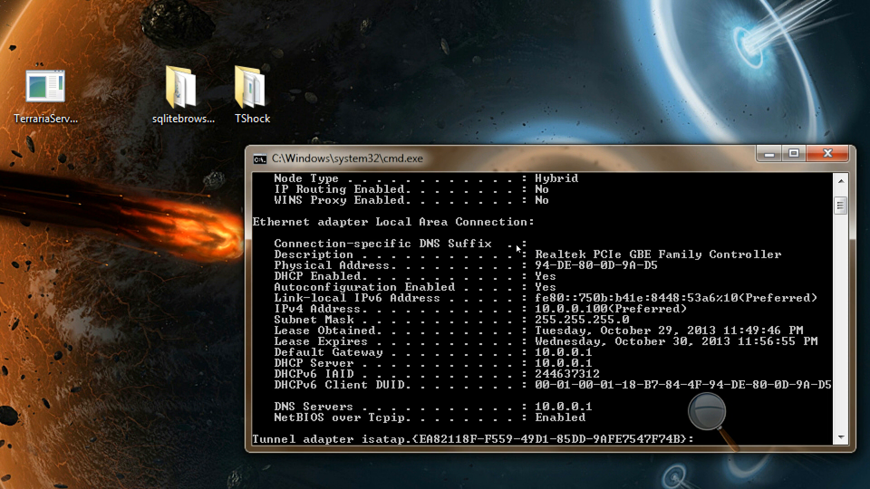
mouse_move(439, 266)
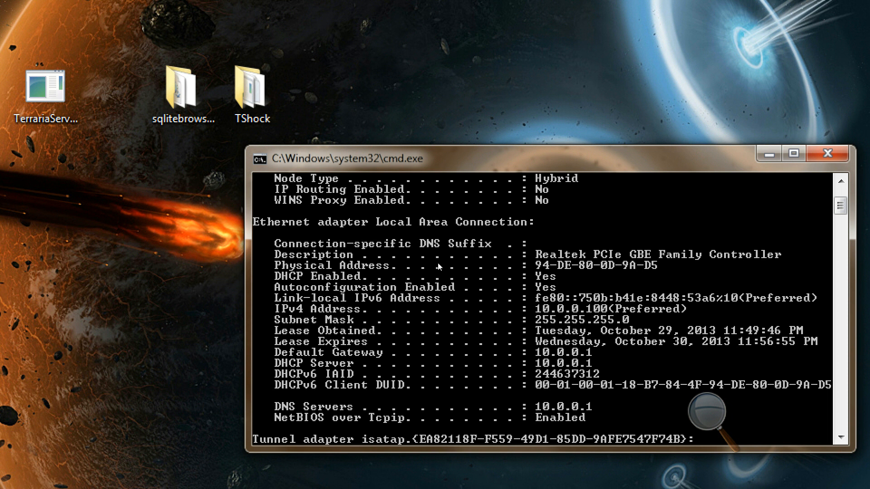
mouse_move(377, 271)
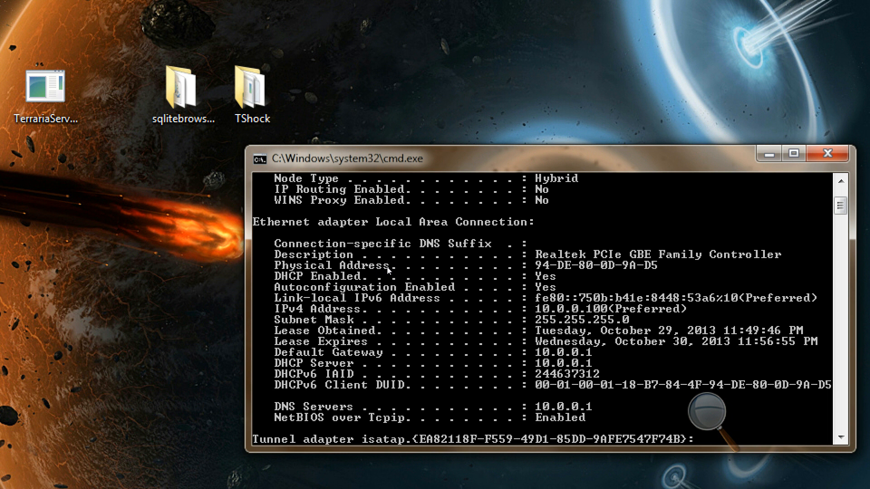
mouse_move(509, 272)
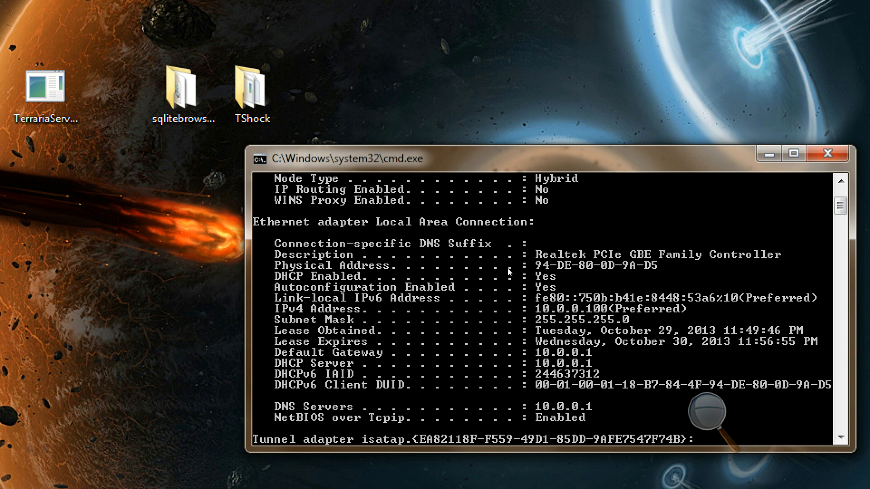
mouse_move(558, 271)
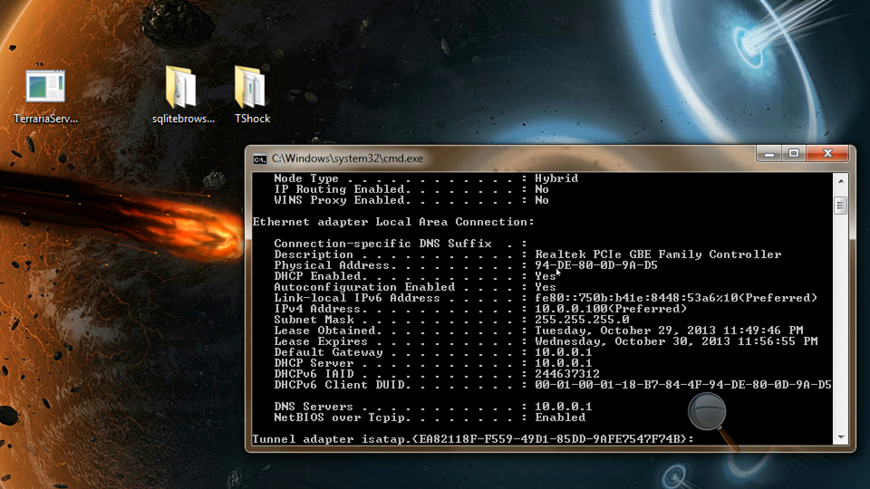
mouse_move(382, 293)
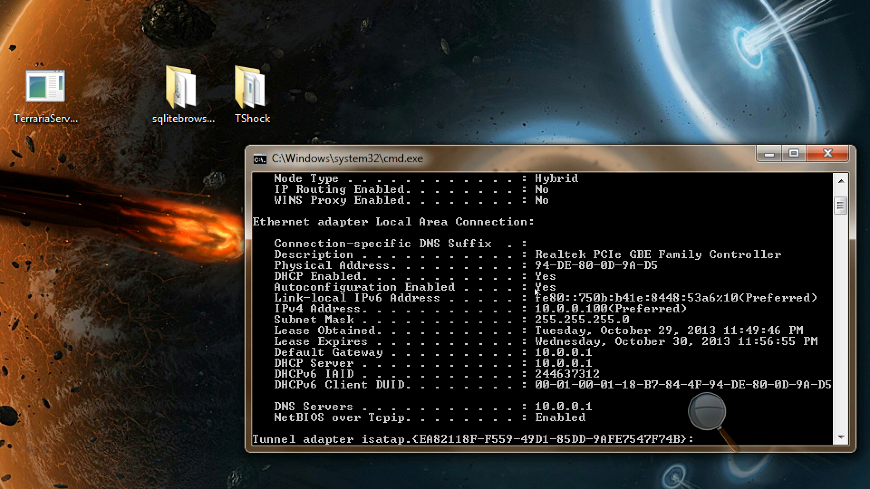
mouse_move(517, 295)
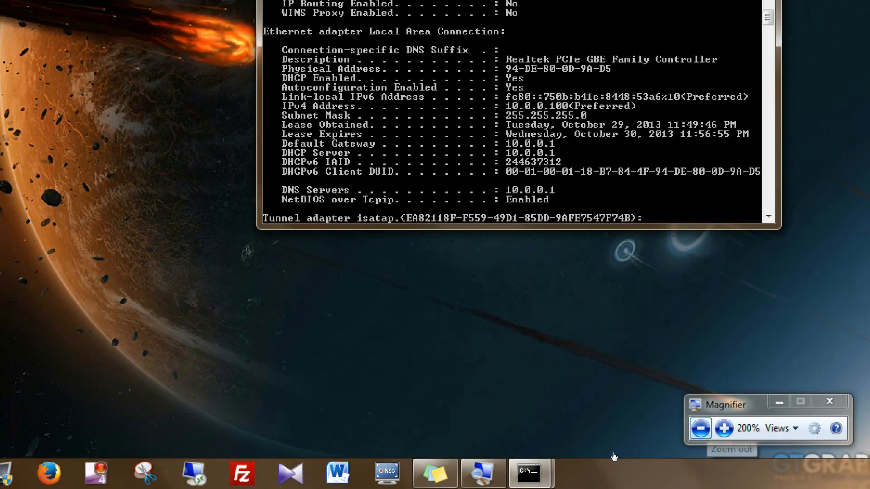
Bring Chrome's router admin page to the front showing Port Range Forwarding
left_click(699, 429)
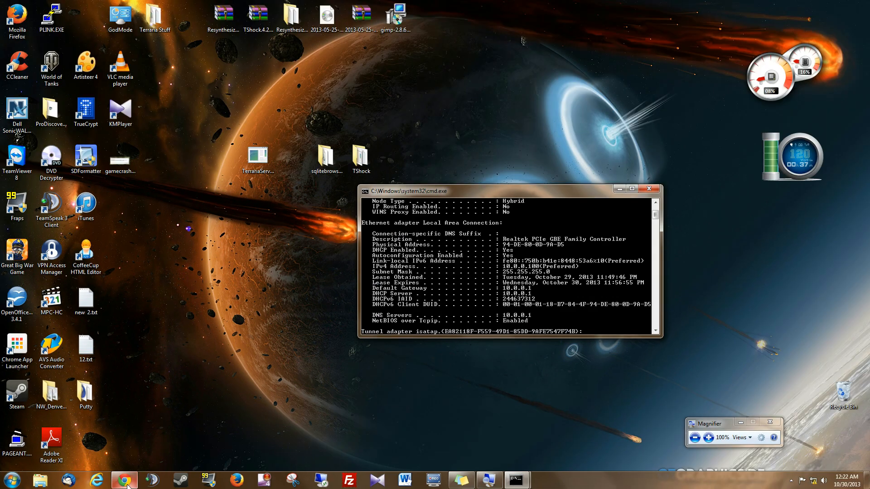
left_click(124, 480)
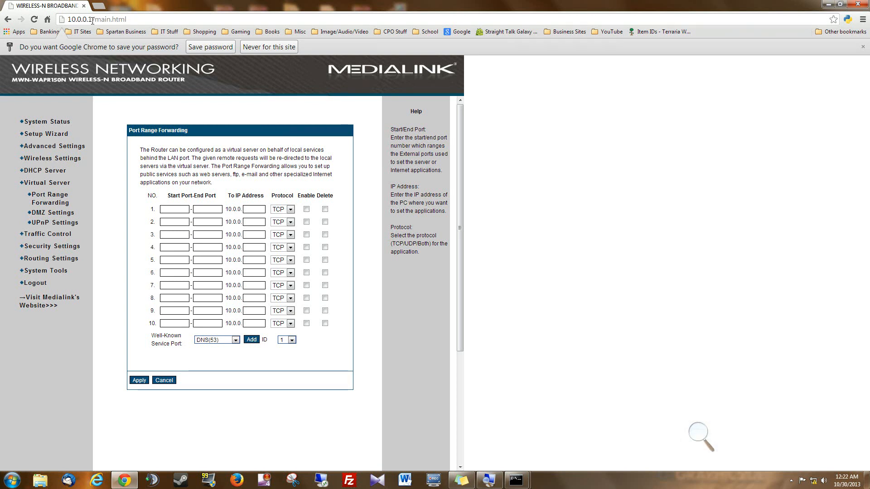
mouse_move(315, 115)
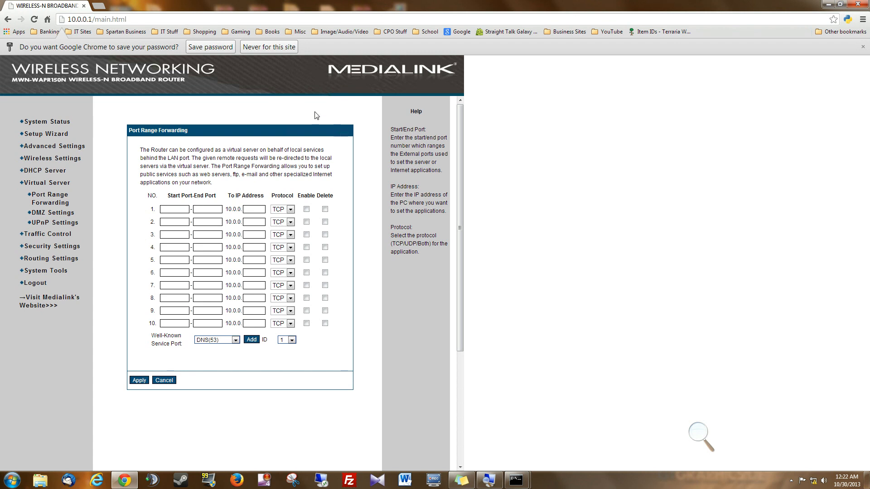
mouse_move(244, 126)
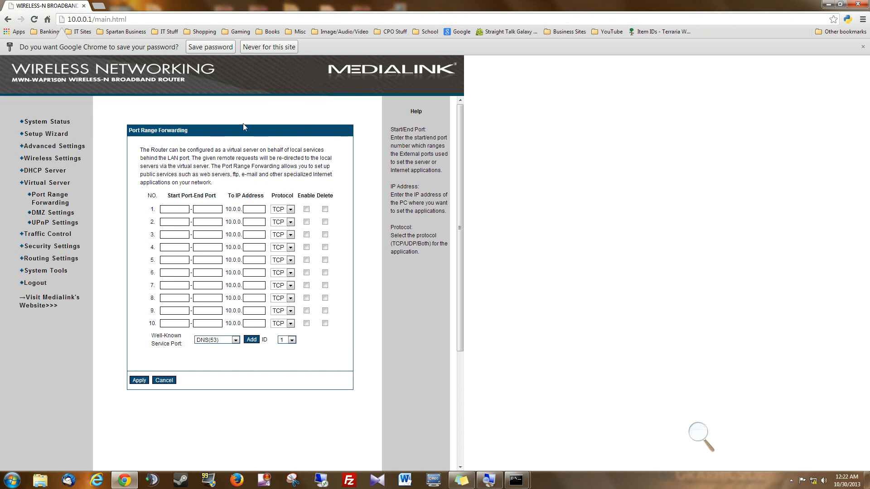
mouse_move(202, 160)
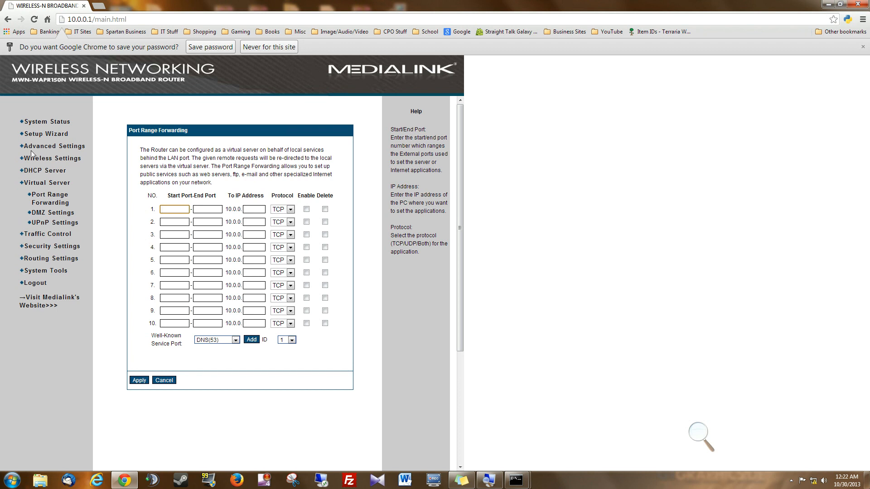
left_click(45, 170)
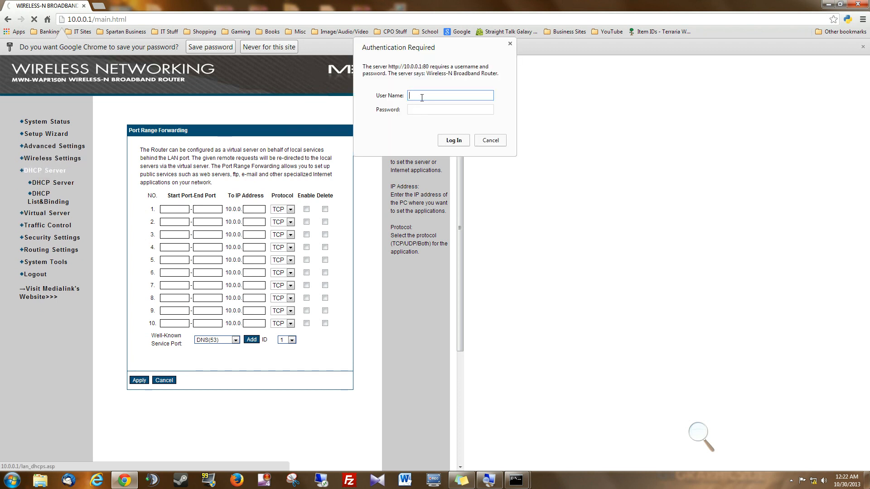
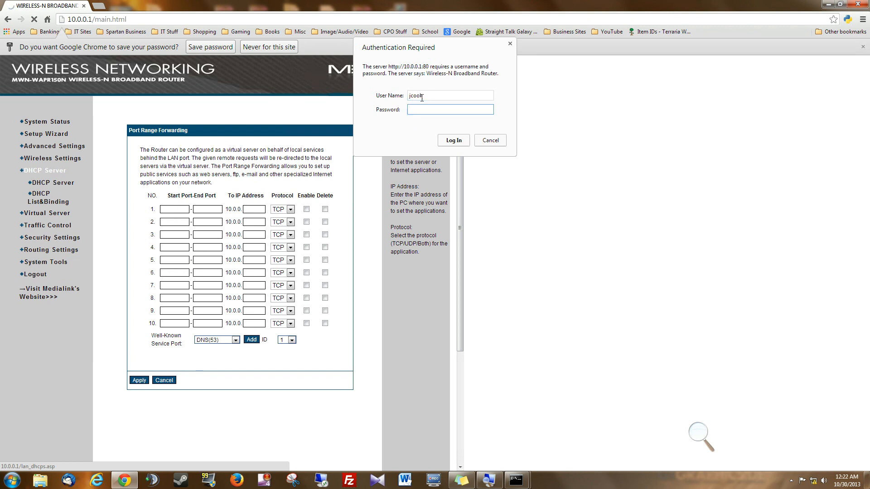
type("password")
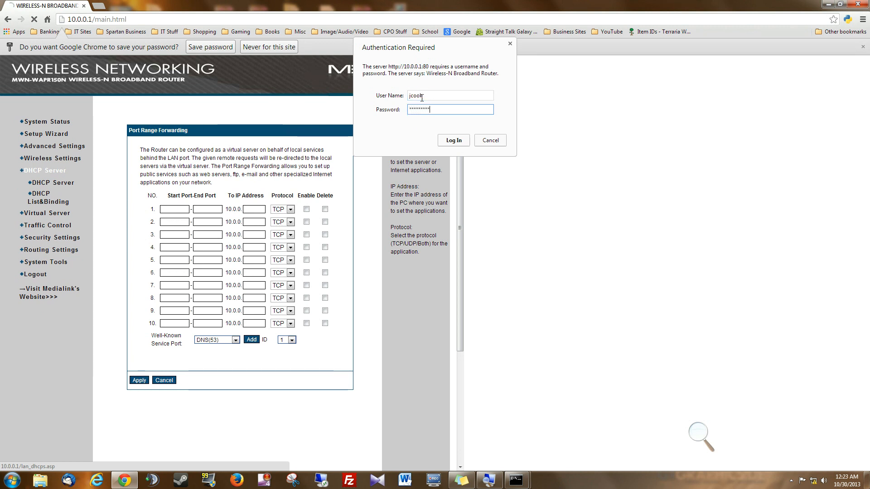
left_click(453, 140)
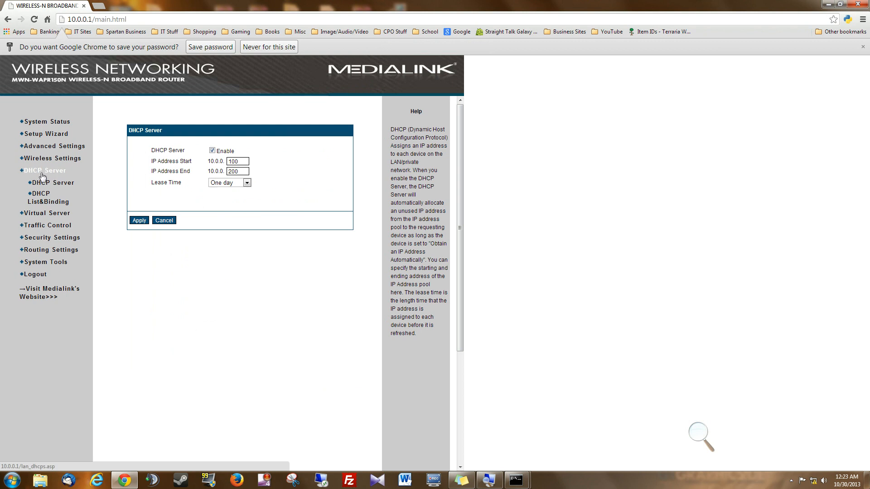
mouse_move(60, 177)
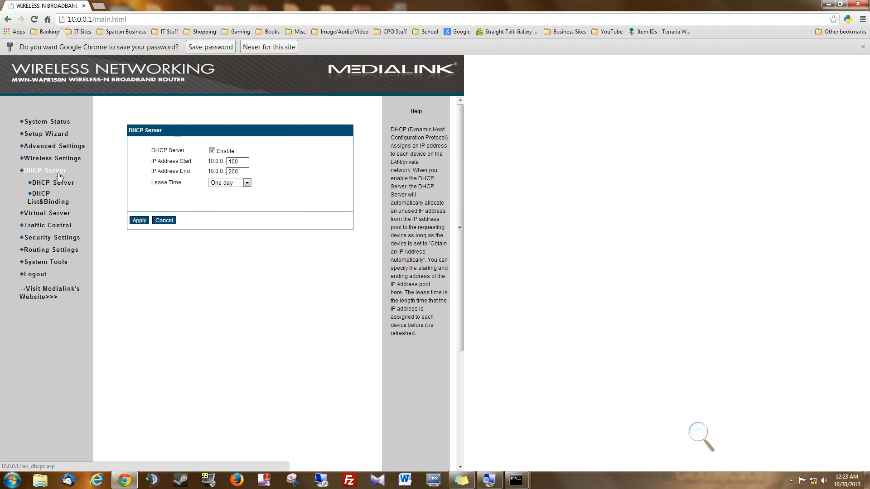
mouse_move(32, 174)
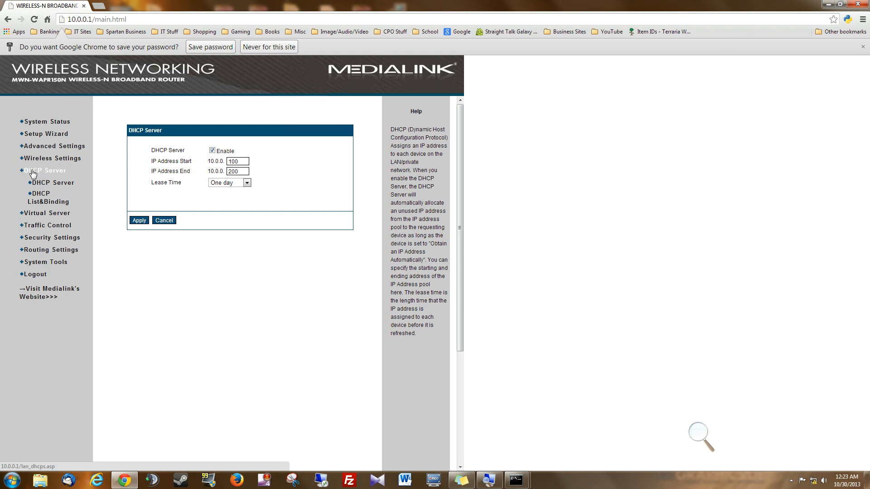
mouse_move(189, 190)
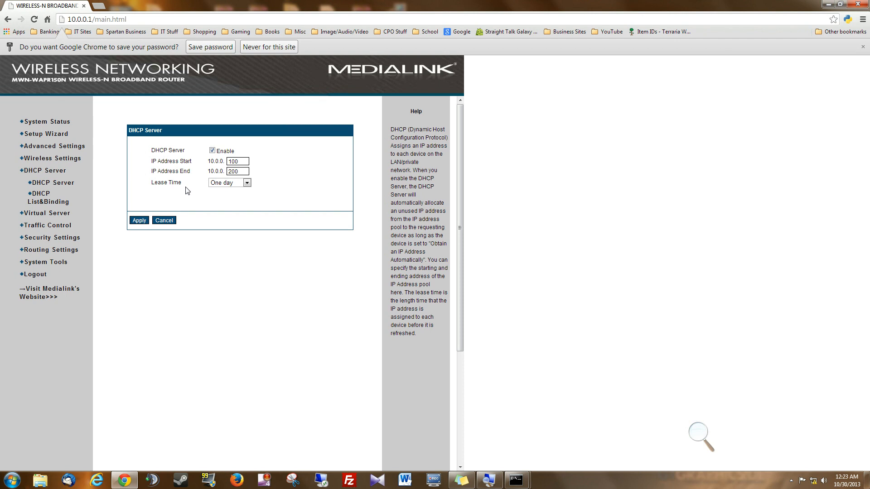
mouse_move(151, 185)
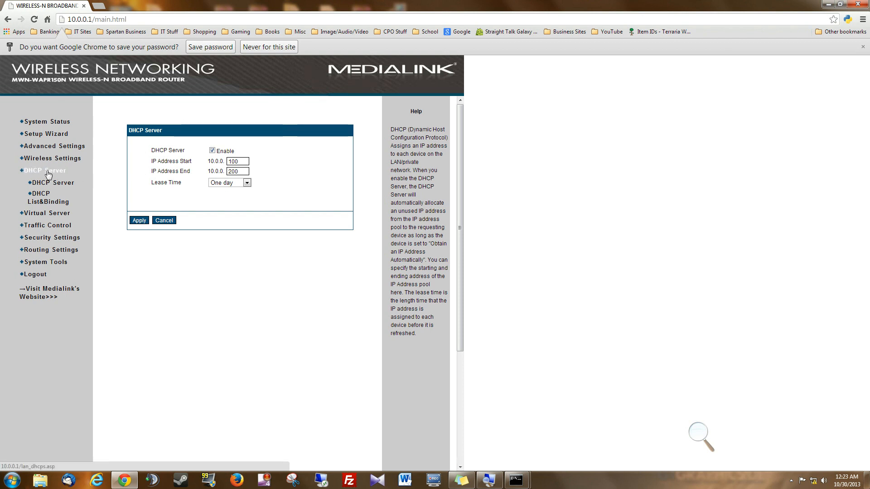
mouse_move(201, 168)
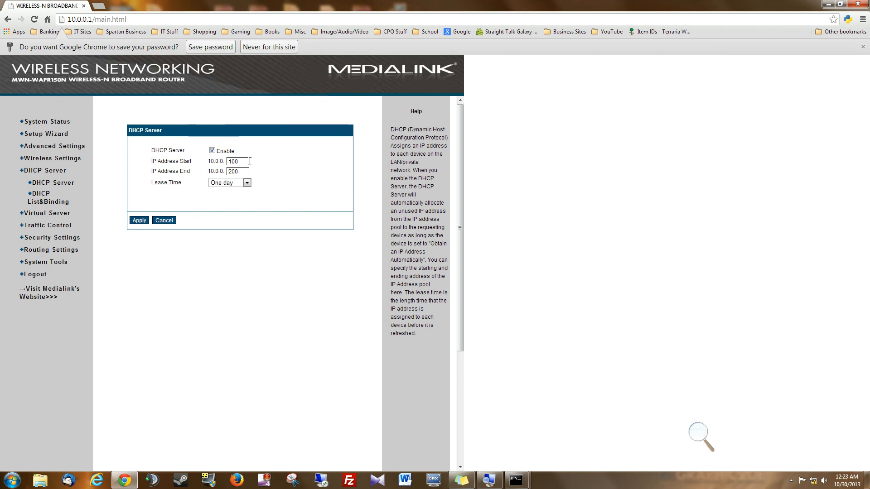
mouse_move(261, 189)
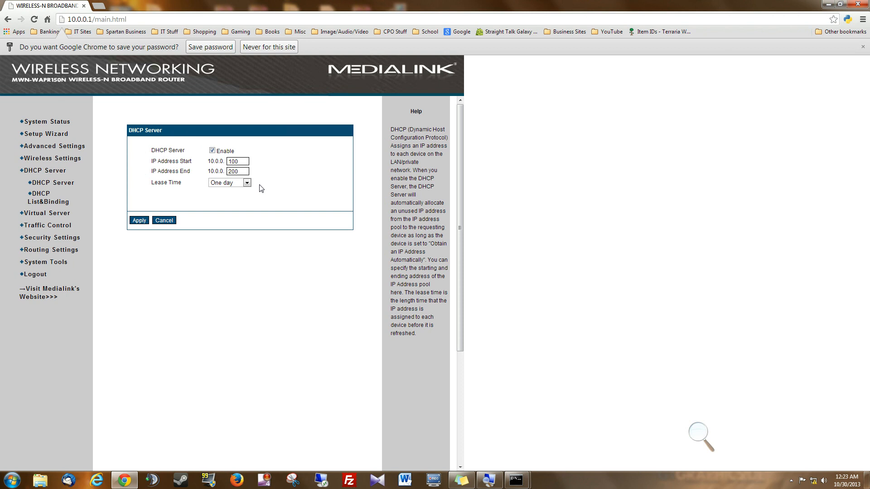
mouse_move(259, 194)
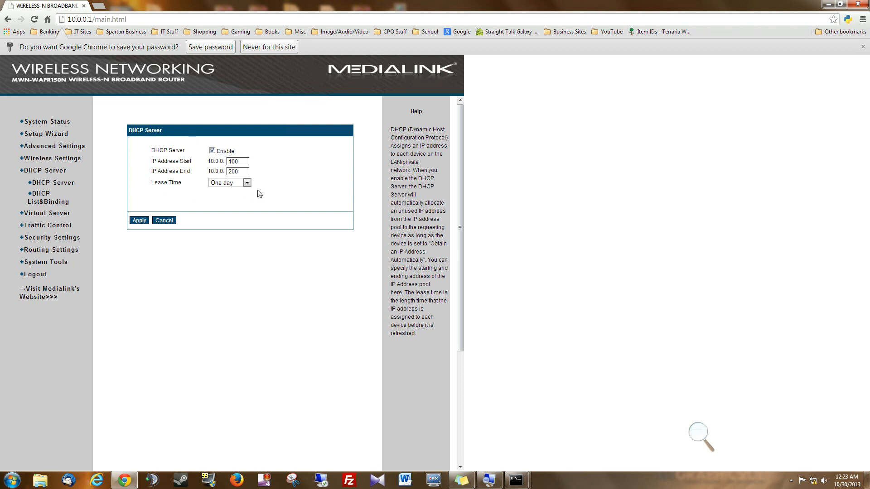
mouse_move(257, 195)
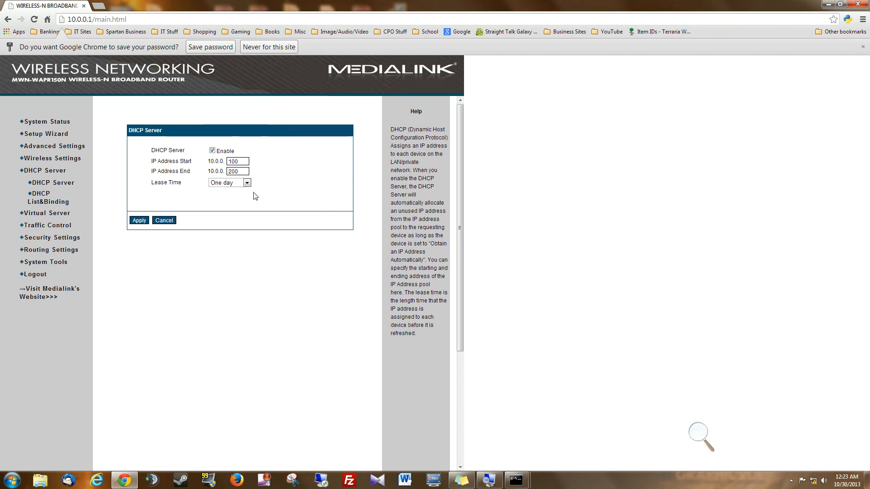
mouse_move(80, 184)
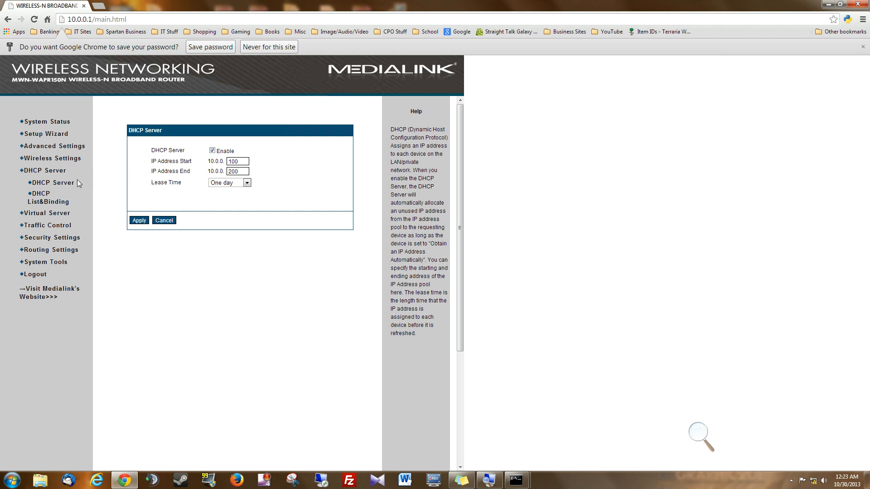
mouse_move(49, 198)
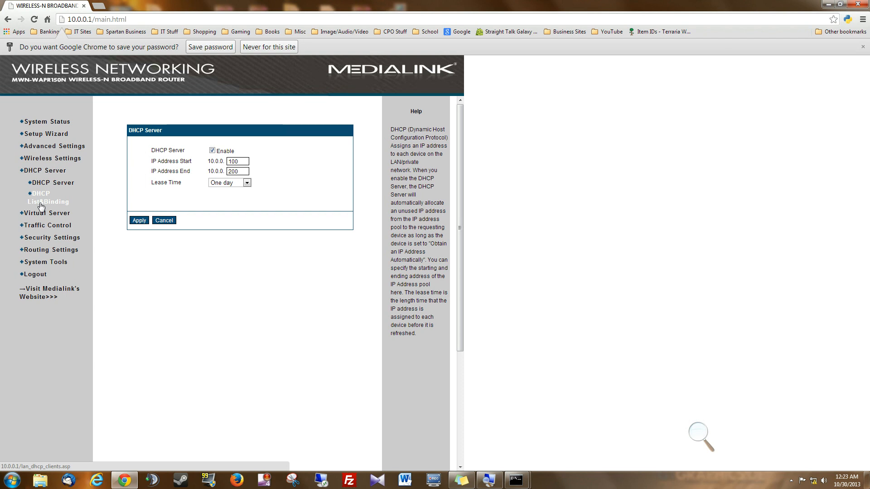
left_click(50, 198)
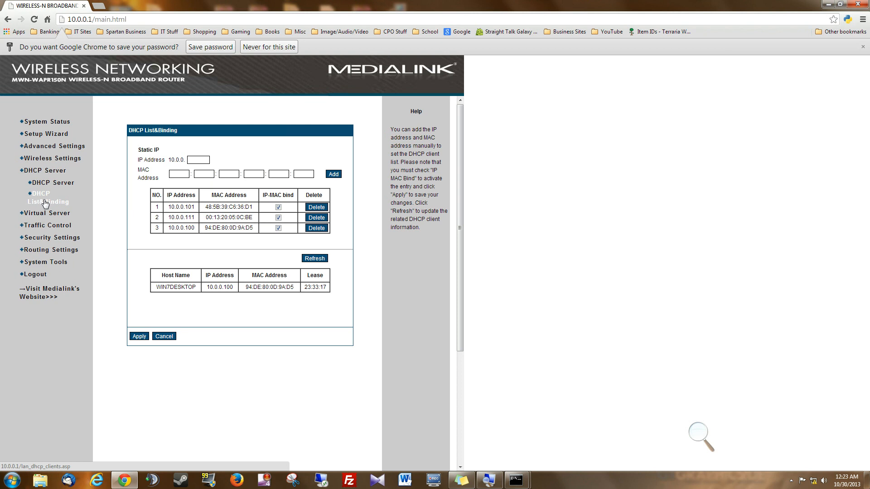
mouse_move(175, 195)
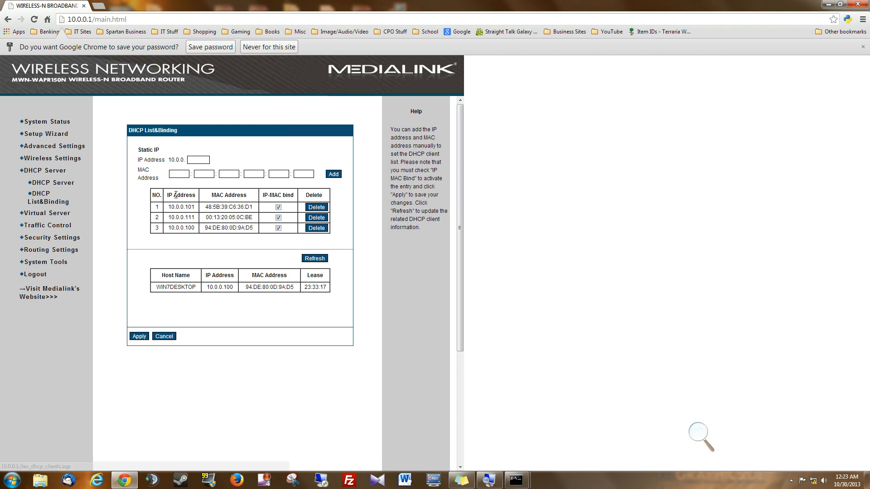
mouse_move(264, 246)
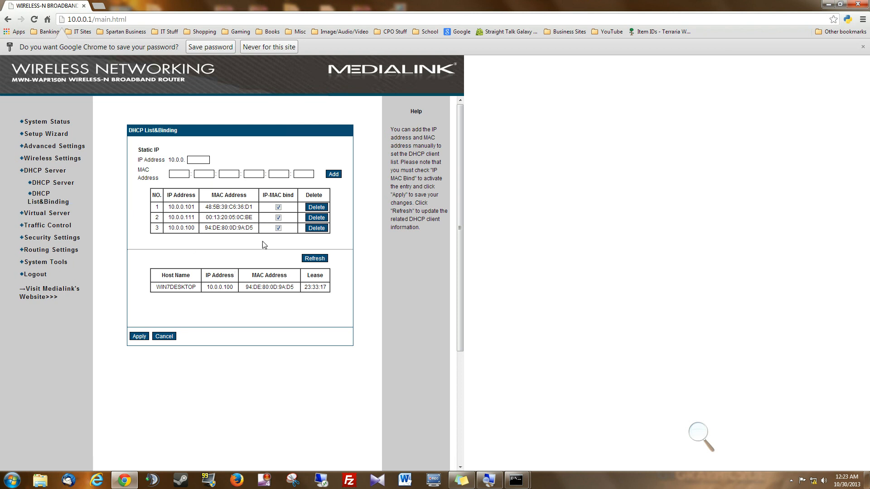
mouse_move(206, 295)
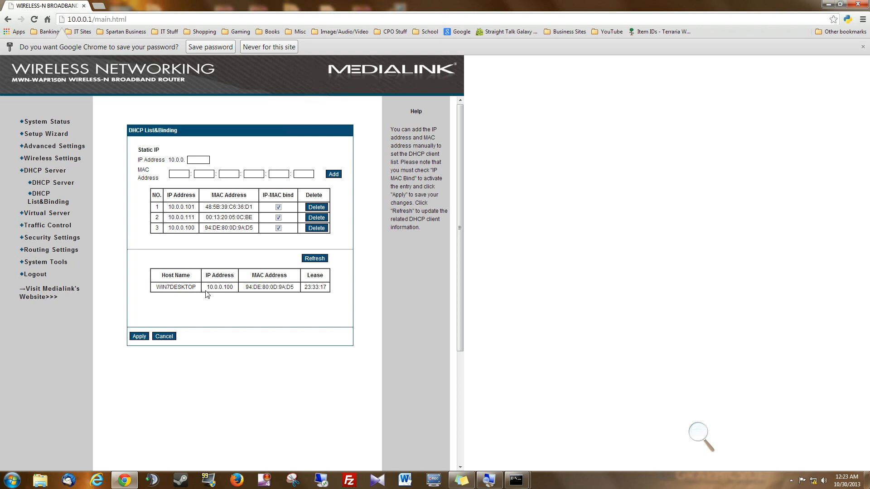
mouse_move(240, 287)
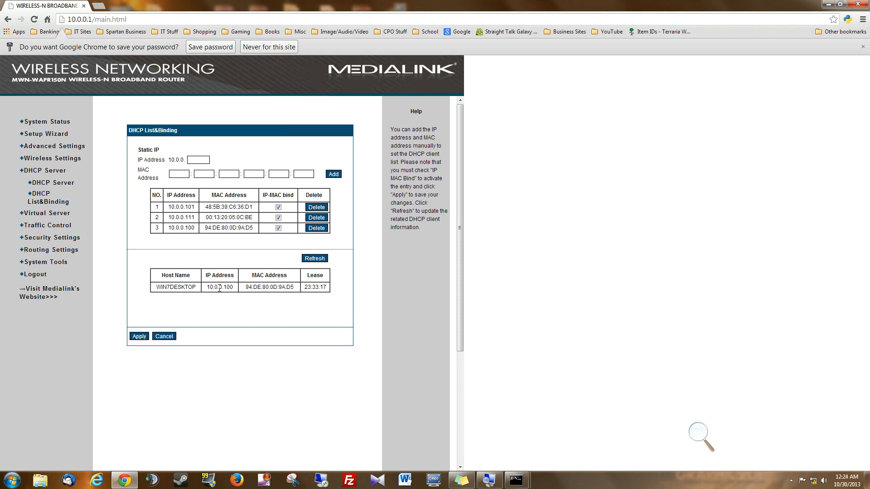
mouse_move(231, 288)
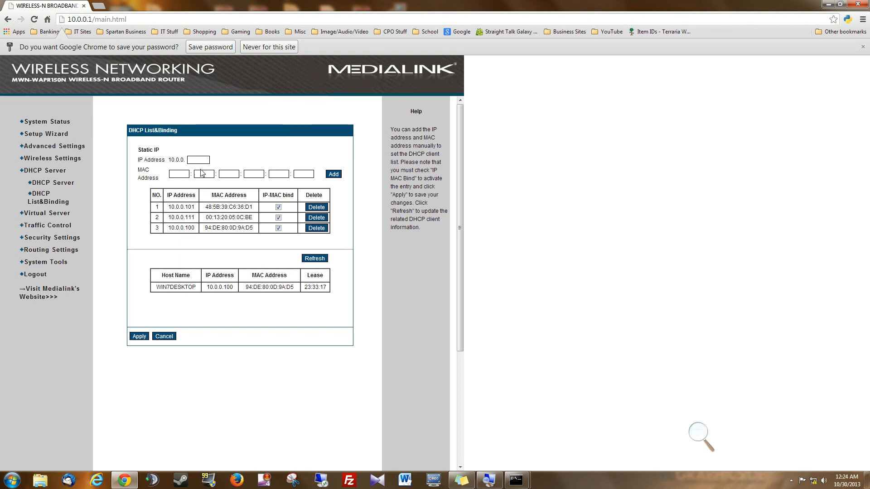
Add a static binding of 10.0.0.100 to MAC 94:DE:80:0D:9A:D5 and dismiss the duplicate-IP alert
type("100")
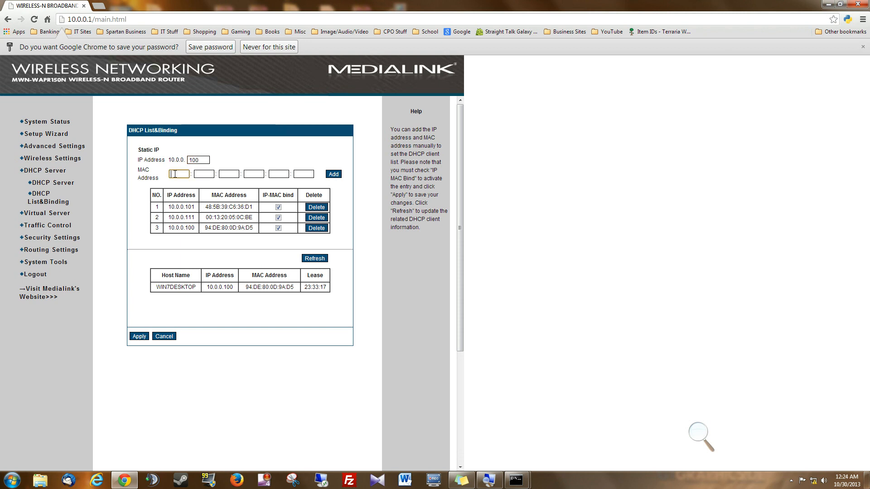
mouse_move(333, 174)
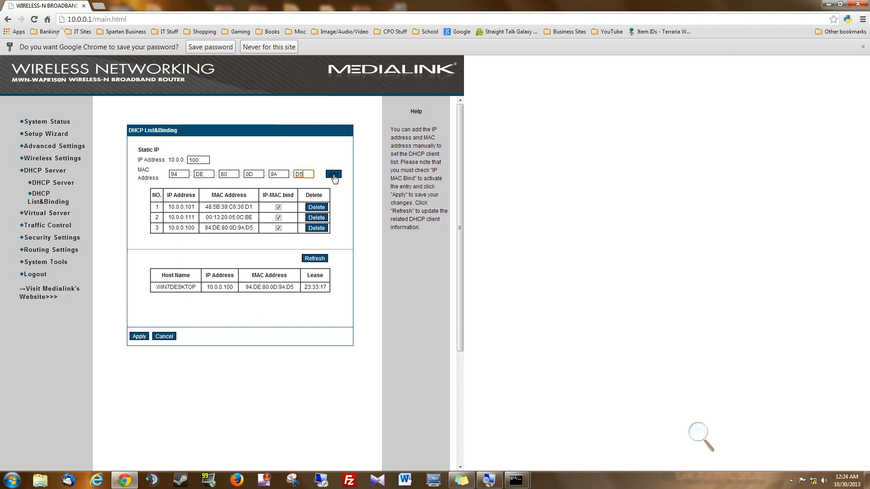
left_click(332, 174)
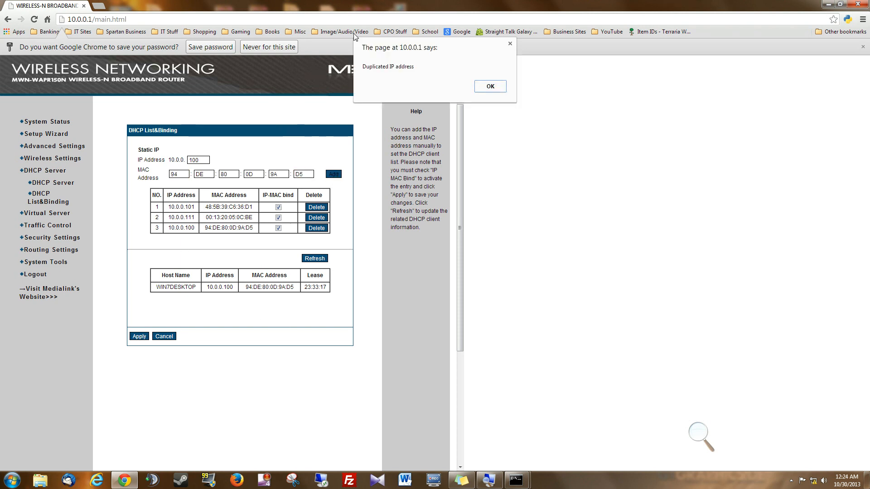
left_click(489, 86)
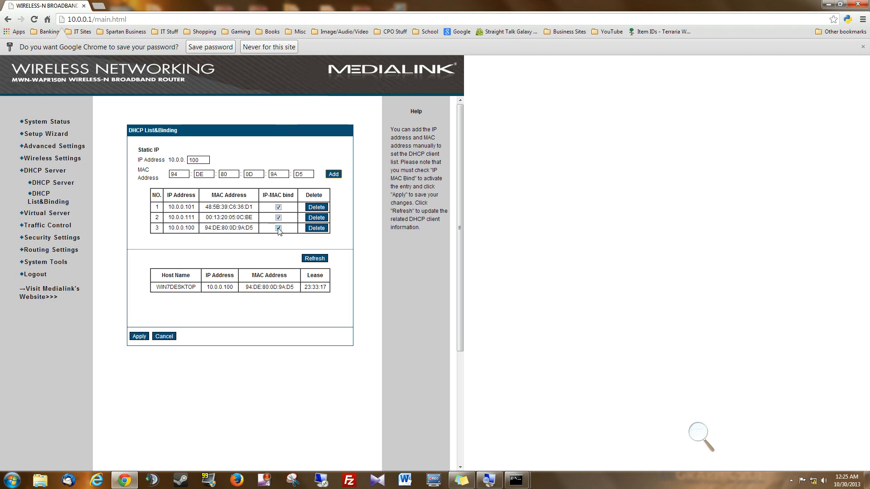
left_click(277, 228)
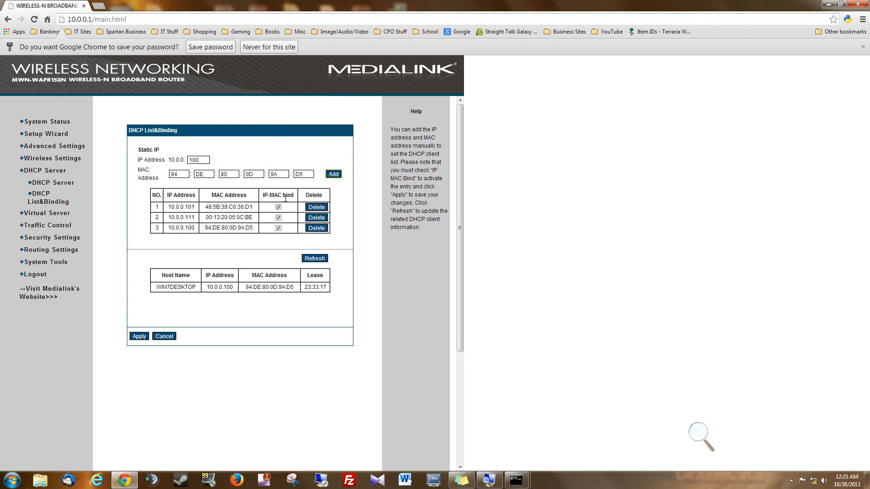
mouse_move(288, 234)
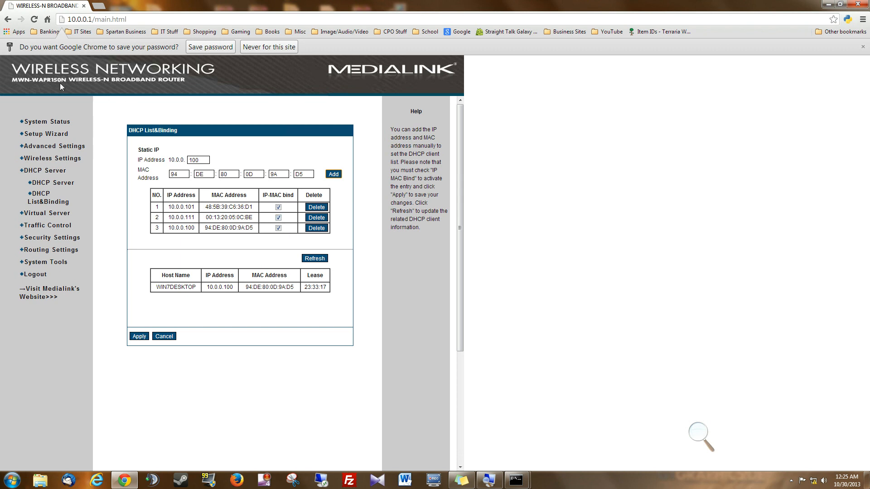
mouse_move(390, 95)
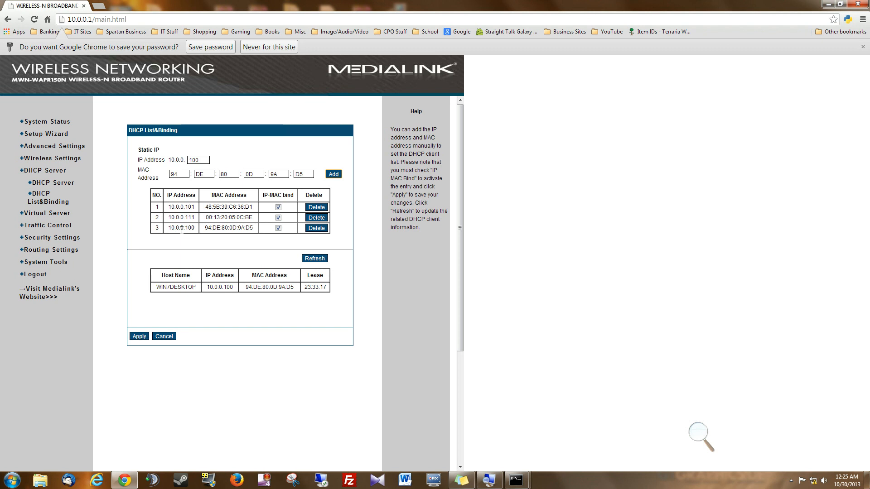
mouse_move(91, 194)
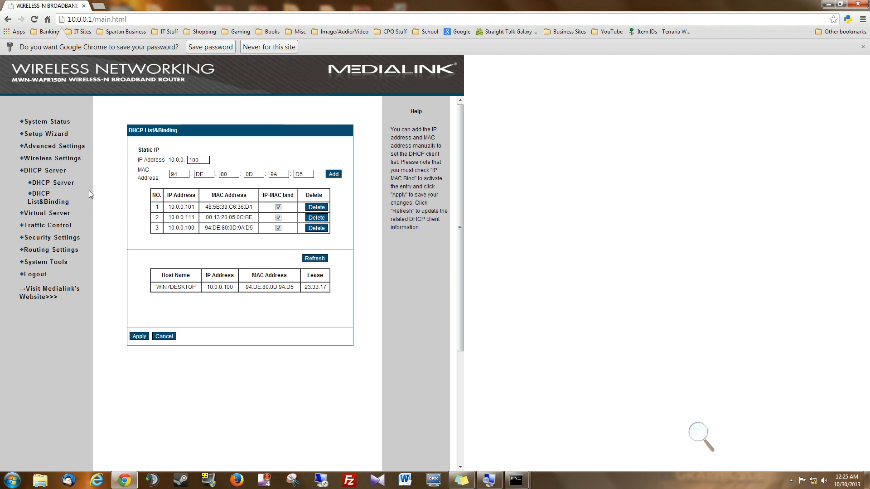
mouse_move(117, 189)
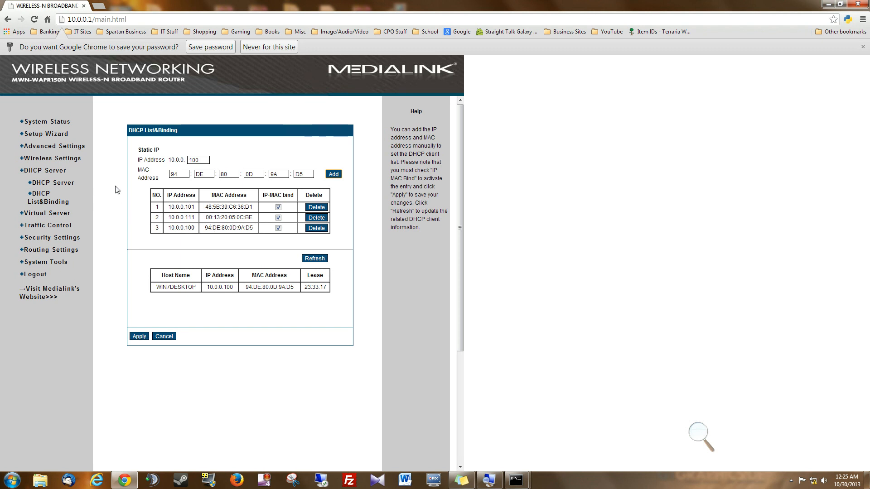
mouse_move(47, 213)
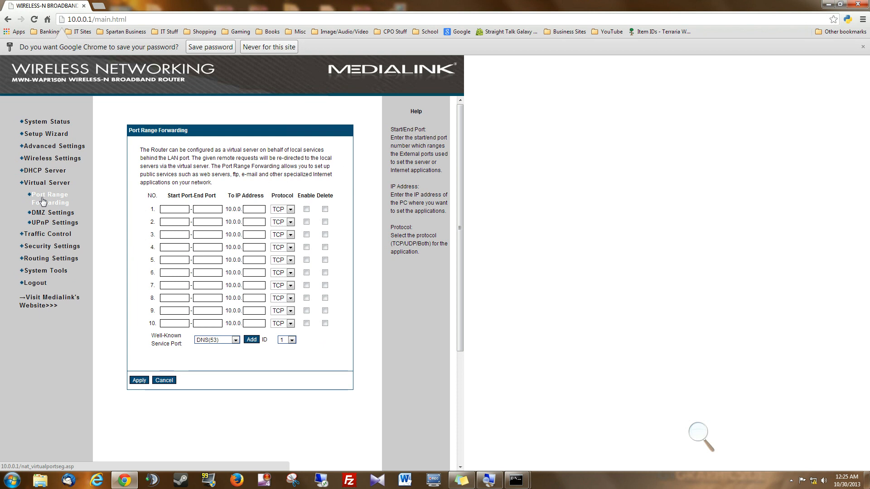
mouse_move(142, 209)
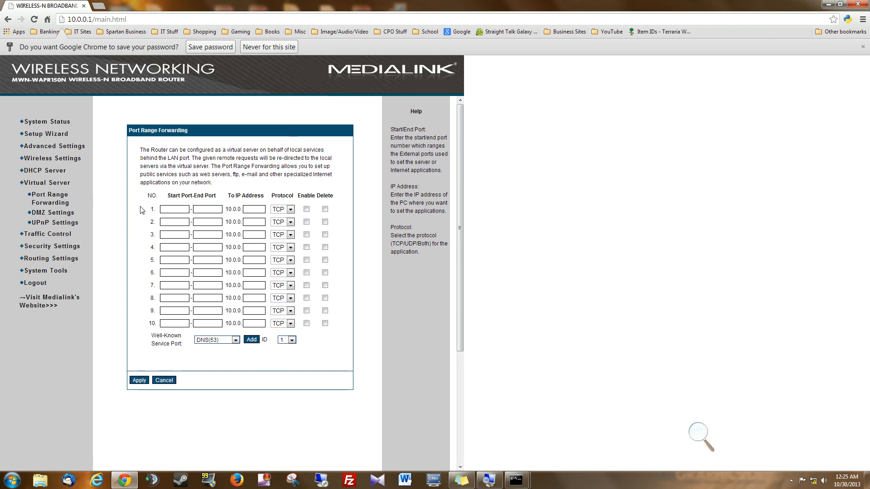
mouse_move(51, 202)
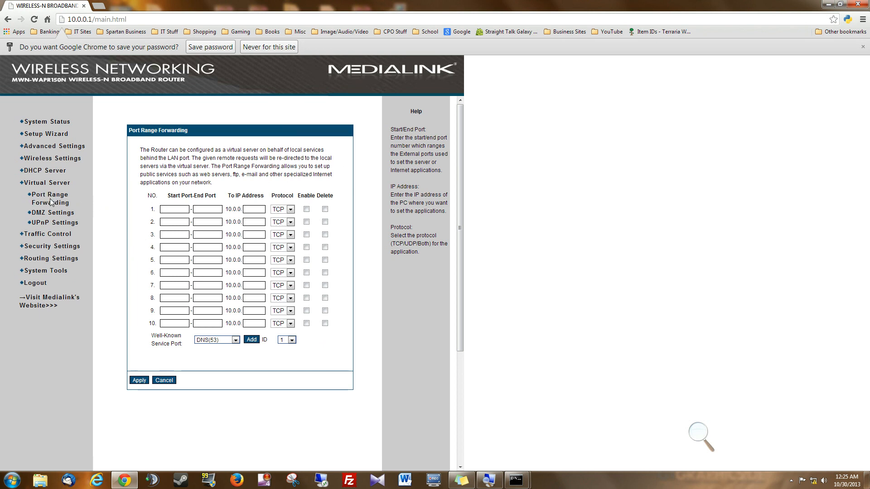
Set forwarding rule 1's destination IP to 10.0.0.100 and return to its start port
left_click(174, 209)
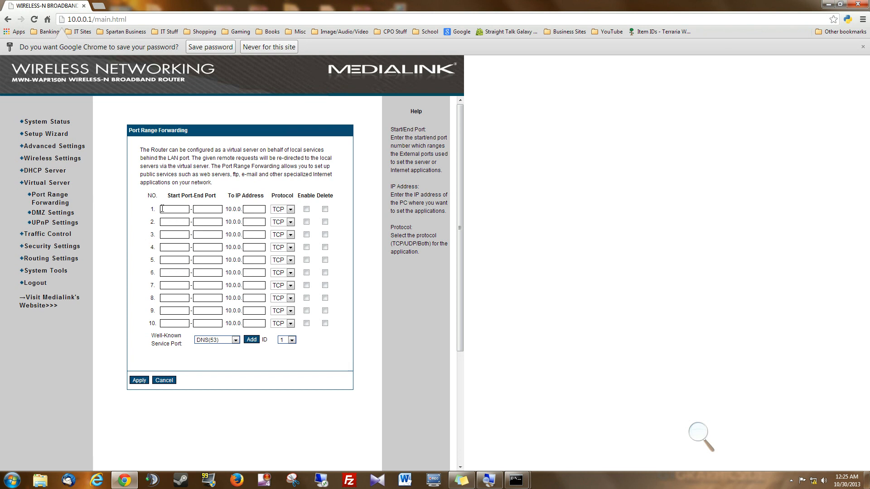
mouse_move(51, 198)
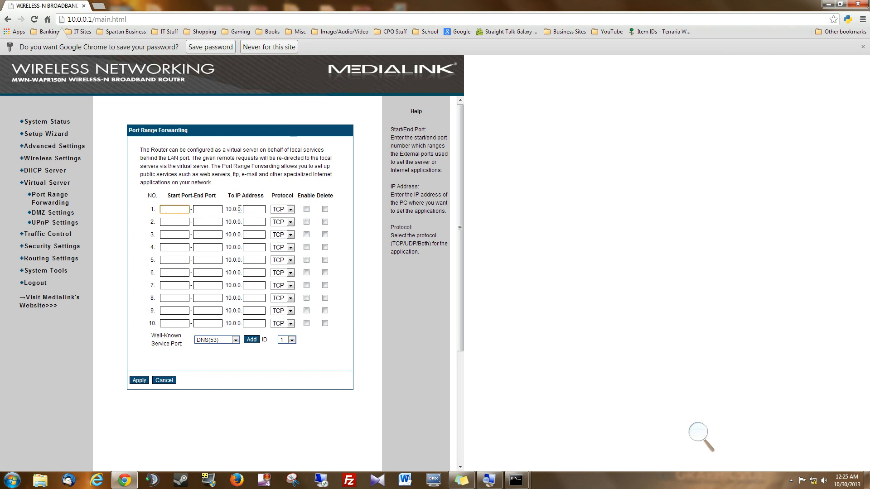
left_click(253, 209)
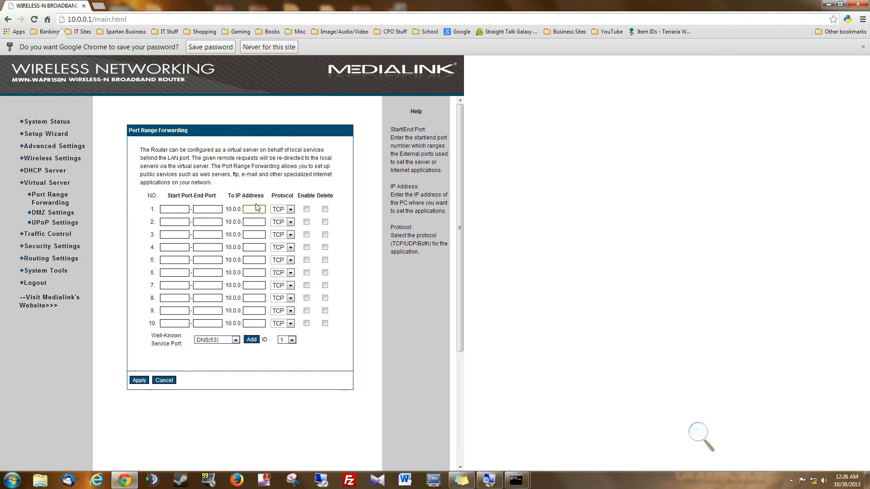
type("100")
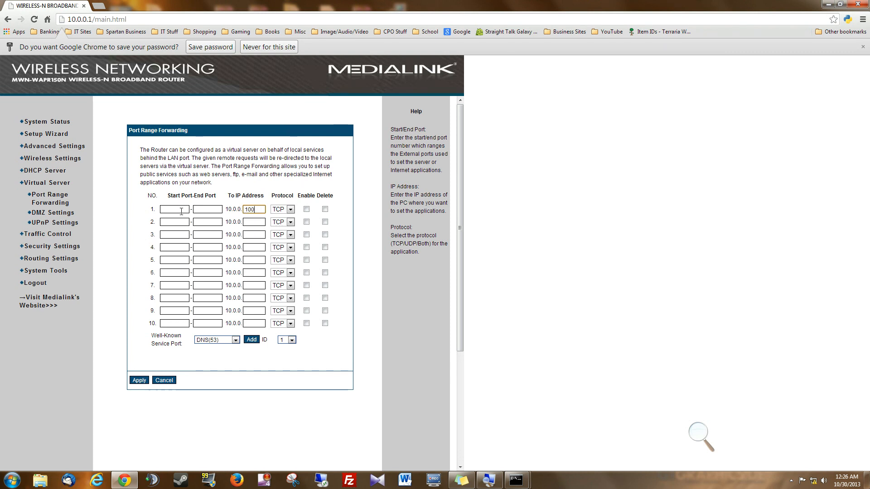
left_click(173, 210)
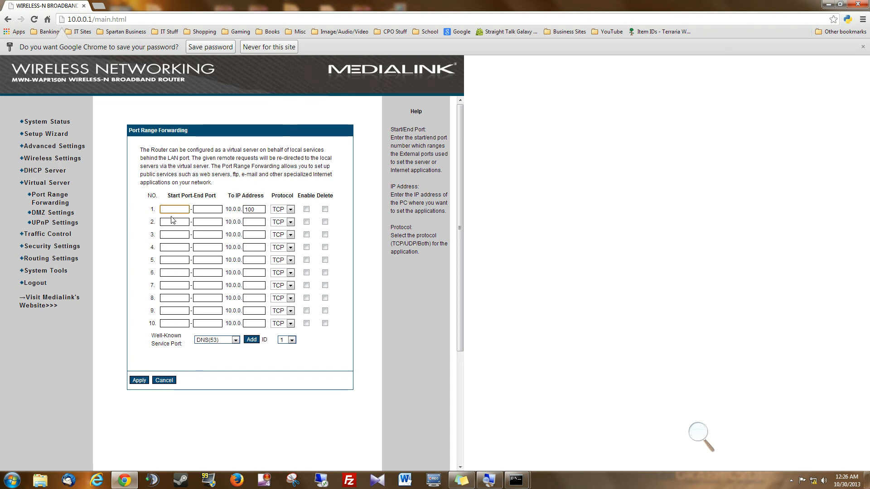
left_click(173, 209)
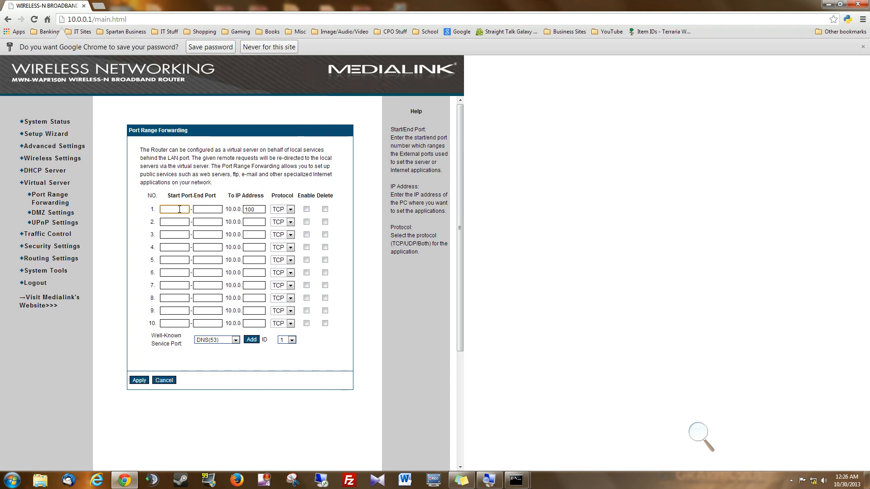
Give rule 1 ports 7777–7777, protocol Both, enable it and apply, confirming success
type("7")
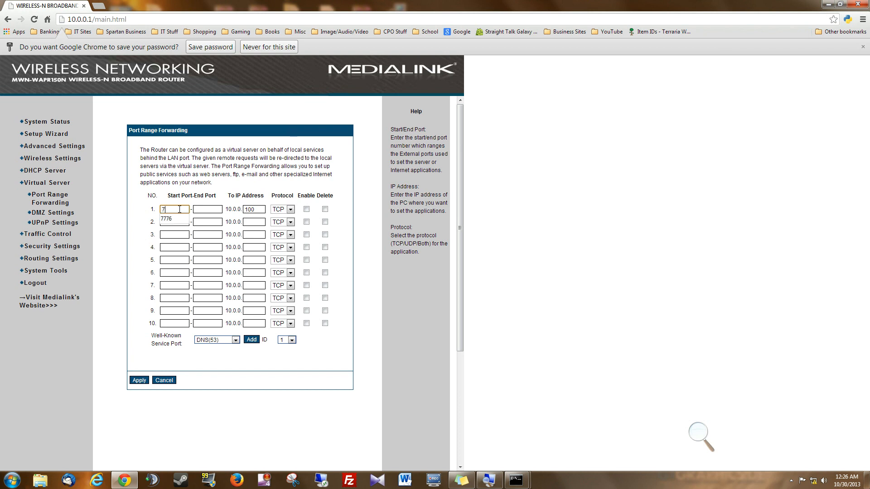
type("777")
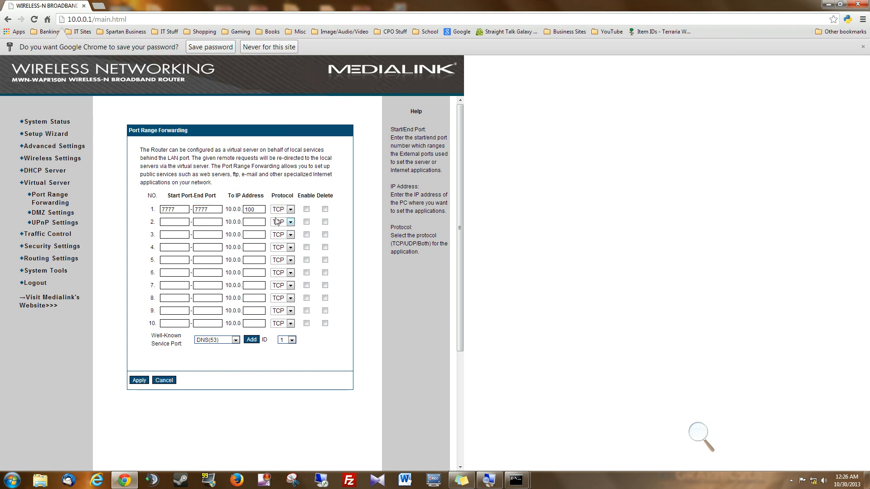
left_click(290, 209)
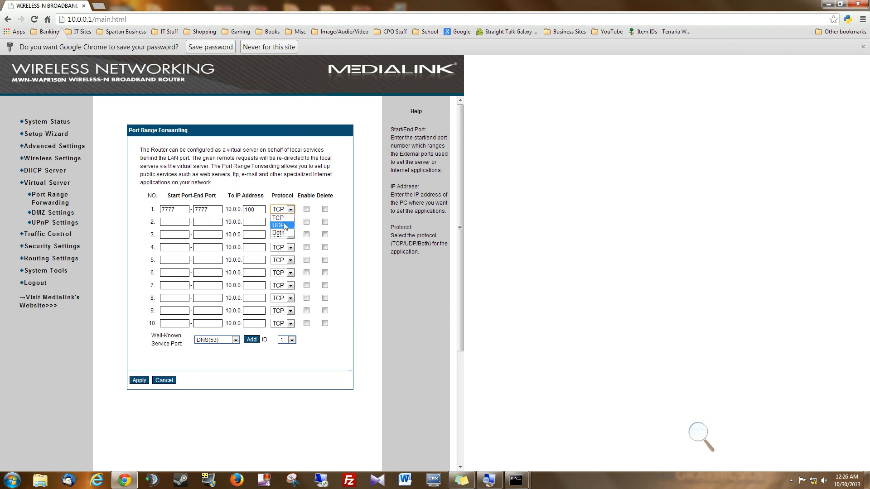
mouse_move(283, 233)
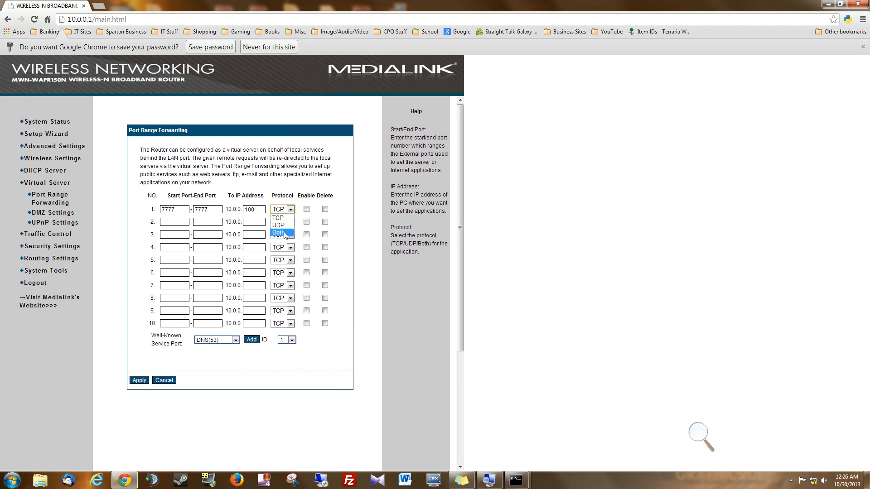
left_click(278, 232)
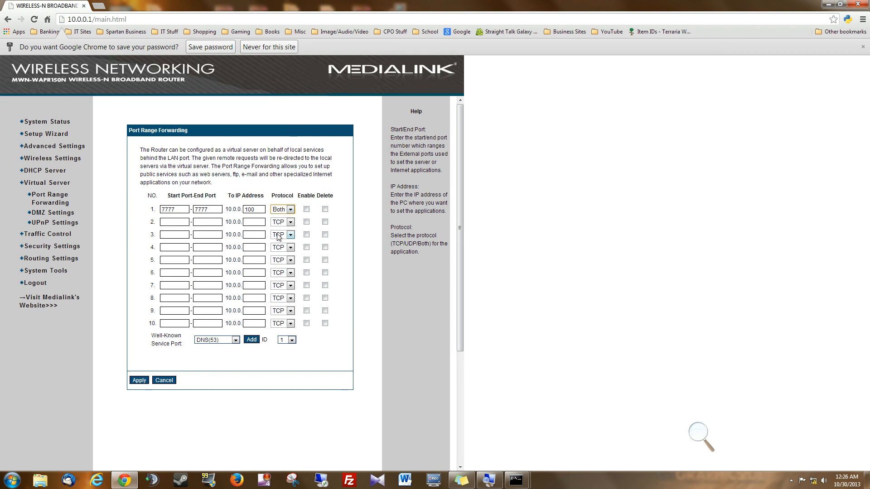
left_click(307, 209)
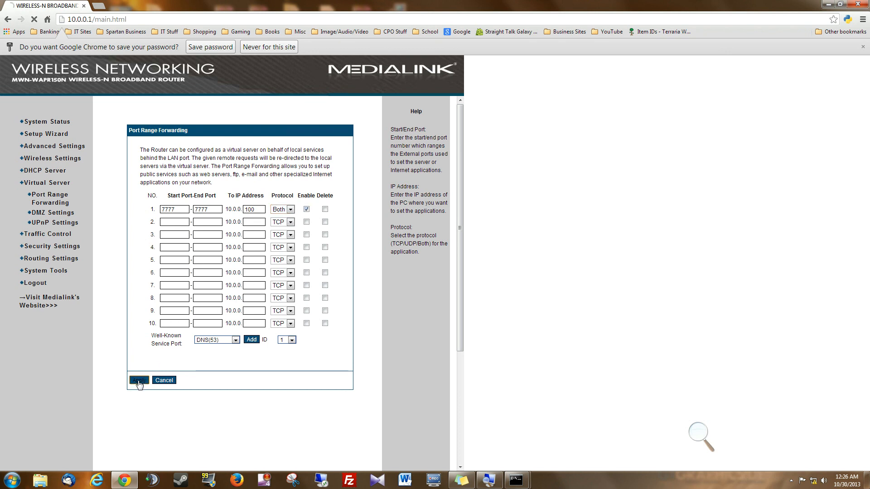
left_click(138, 380)
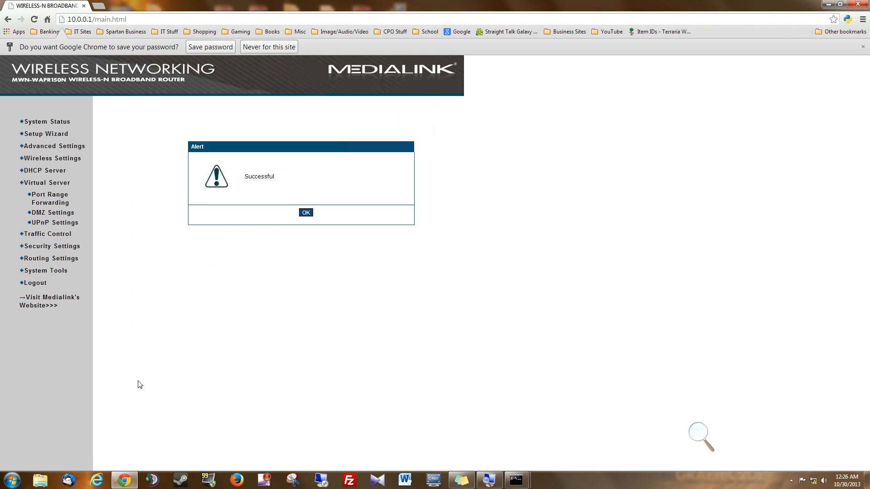
left_click(305, 212)
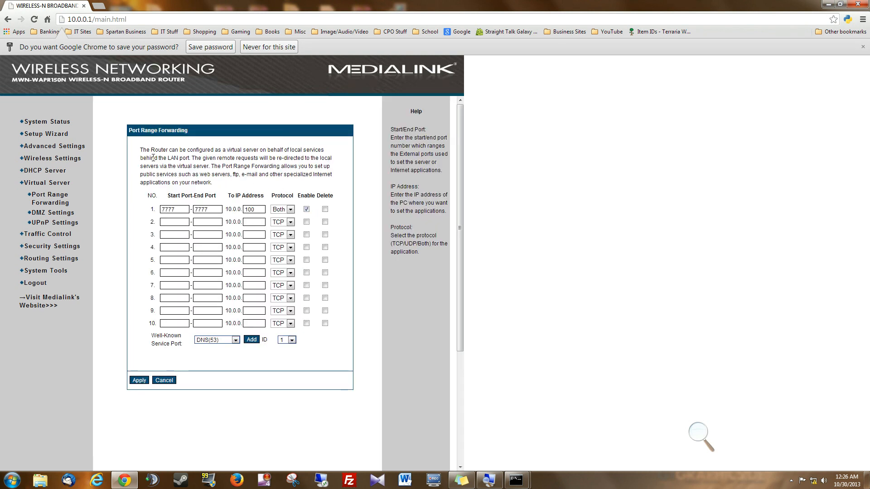
mouse_move(142, 145)
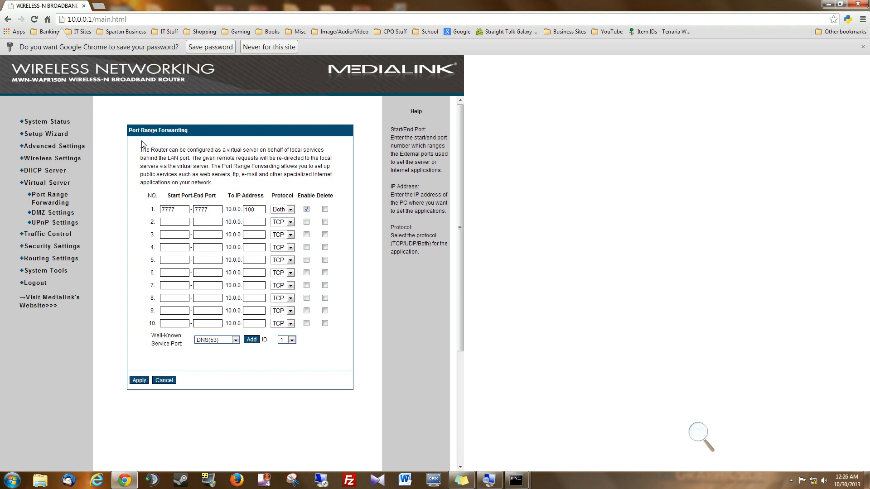
In a new Chrome tab navigate to whatsmyipaddress.org to check the public IP
left_click(184, 6)
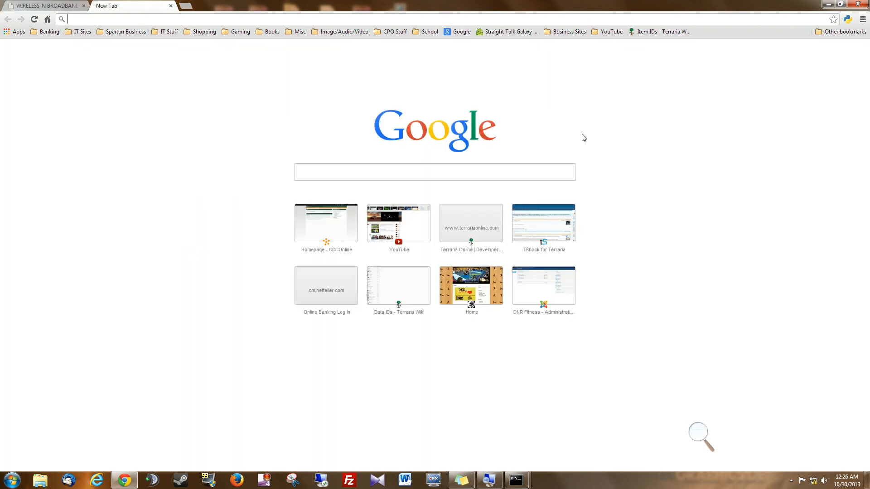
left_click(701, 436)
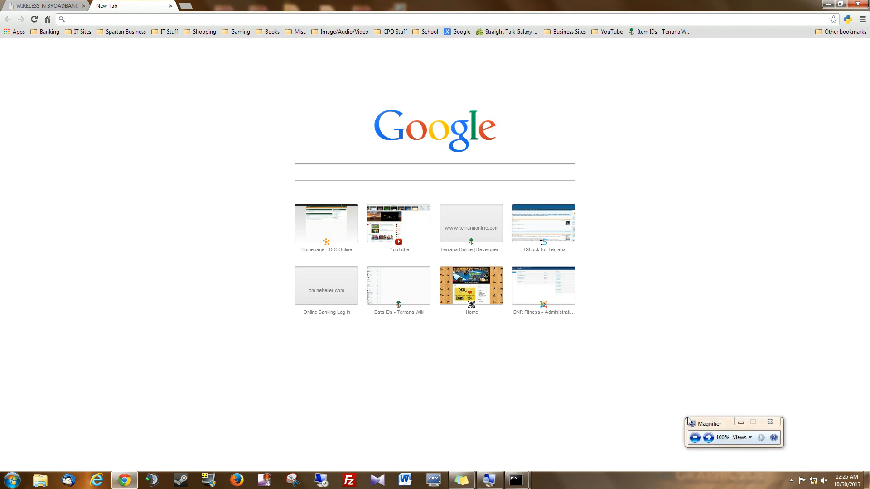
left_click(708, 437)
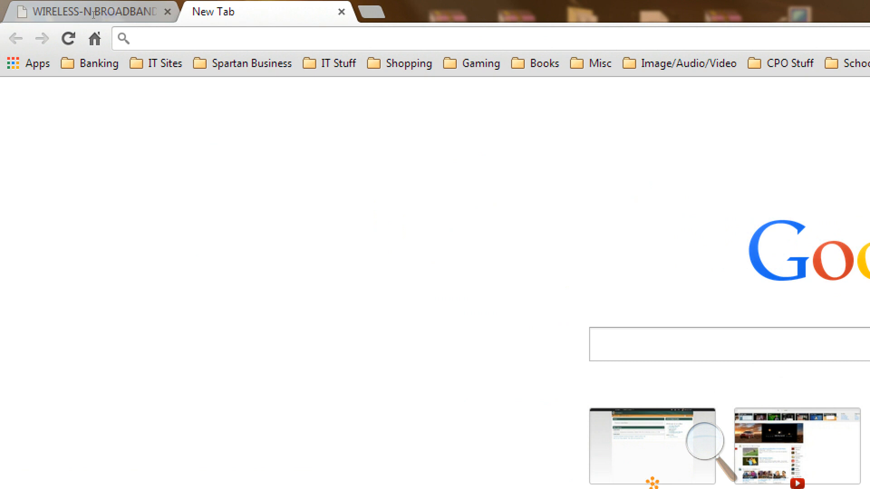
type("whatsmy")
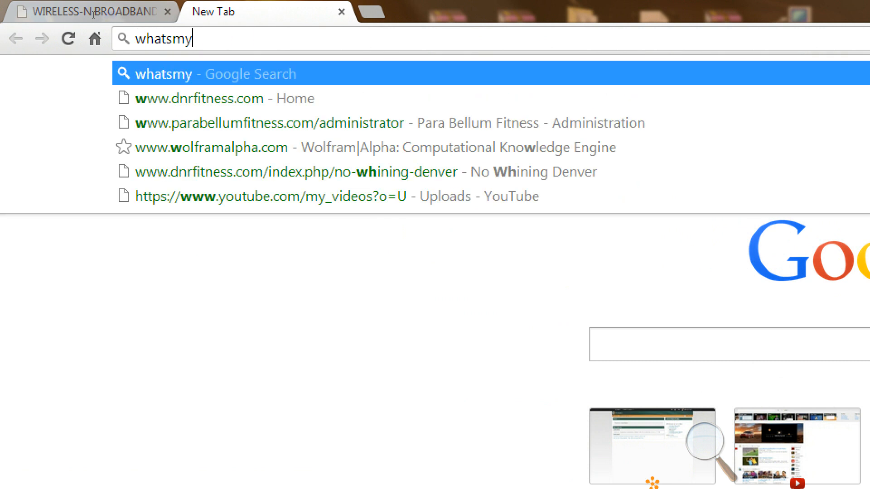
type("ipaddres")
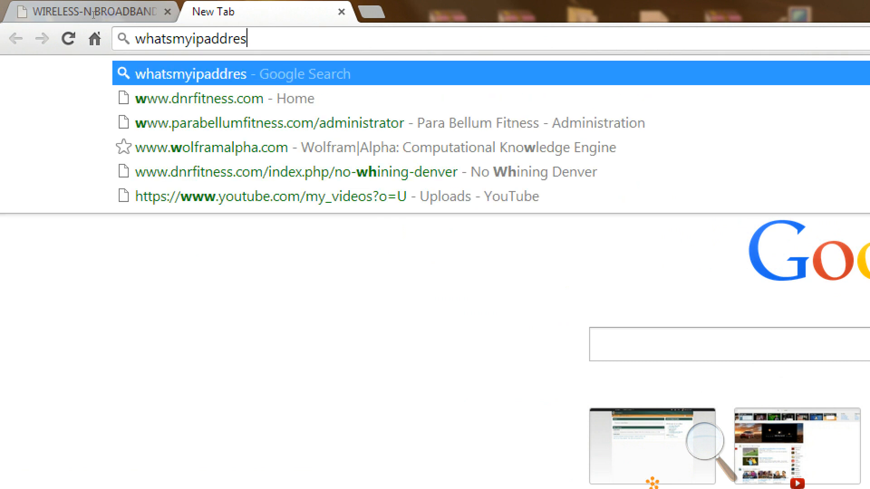
type("s.o")
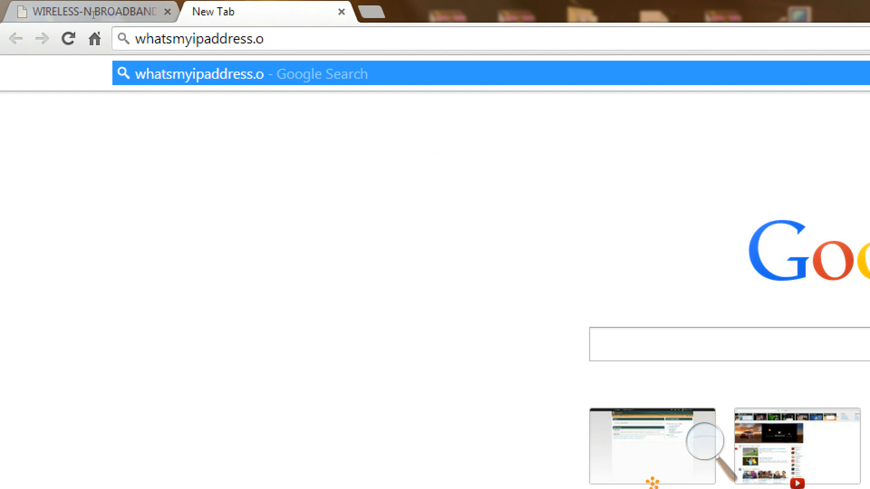
type("rg")
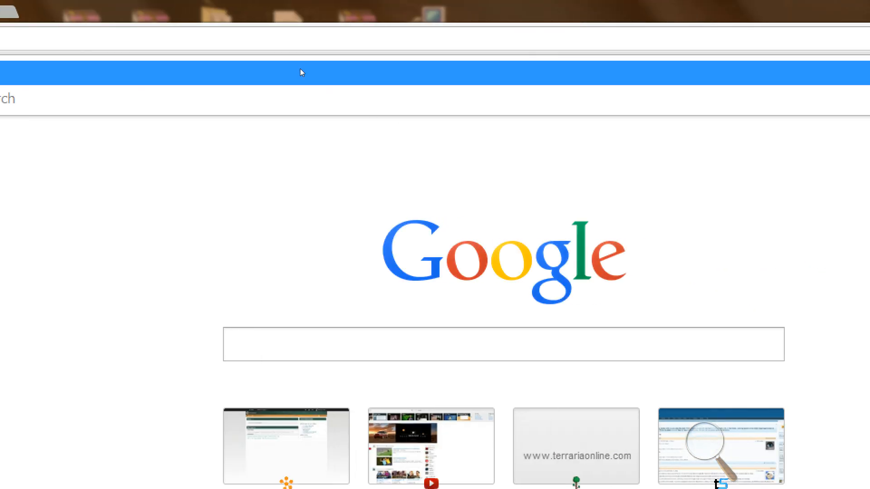
type("whatsmyipaddress.org")
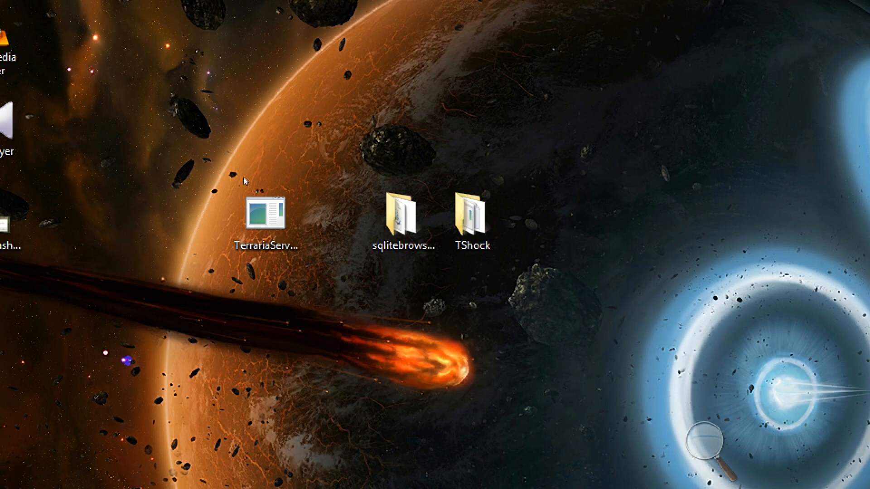
Launch the vanilla TerrariaServer from the desktop on server port 7777
left_click(266, 221)
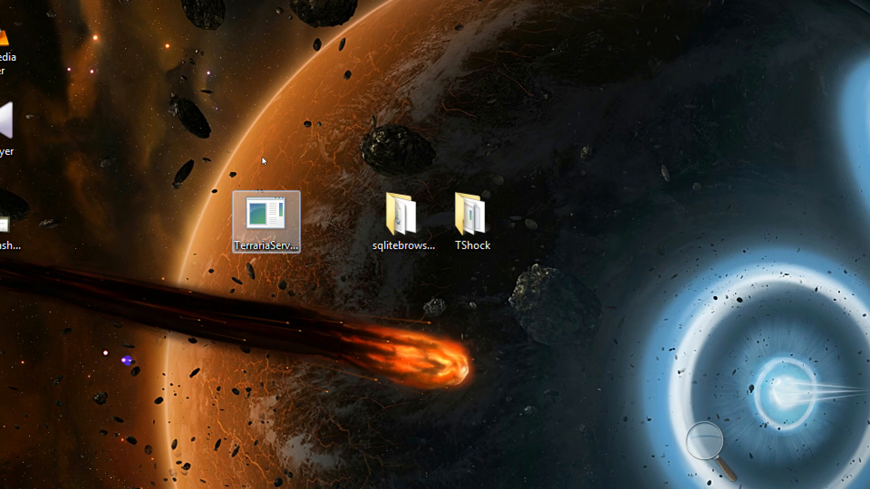
double_click(268, 221)
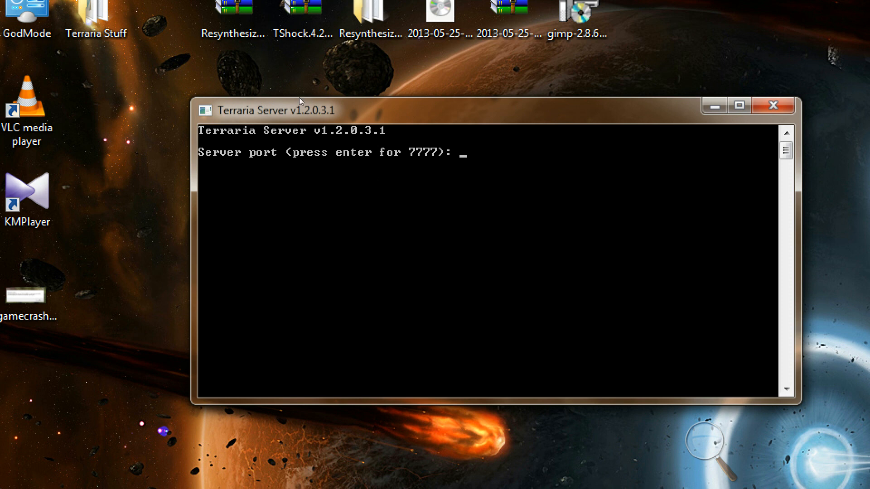
mouse_move(328, 143)
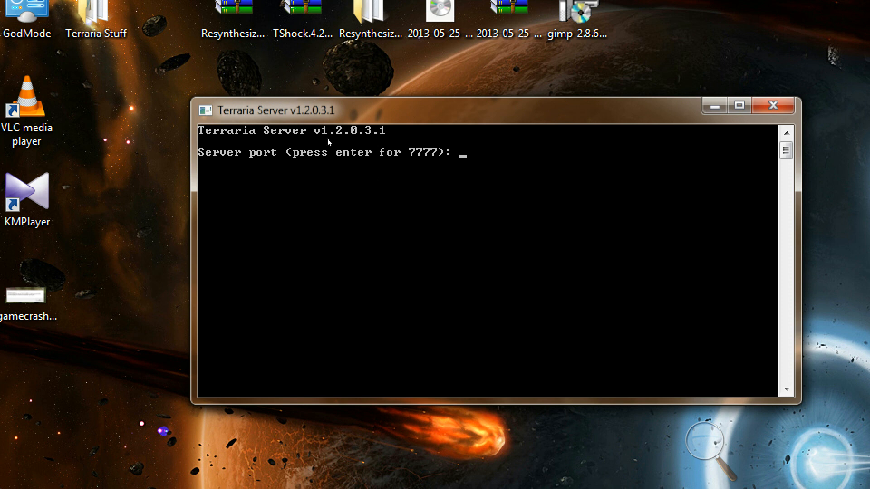
type("7777")
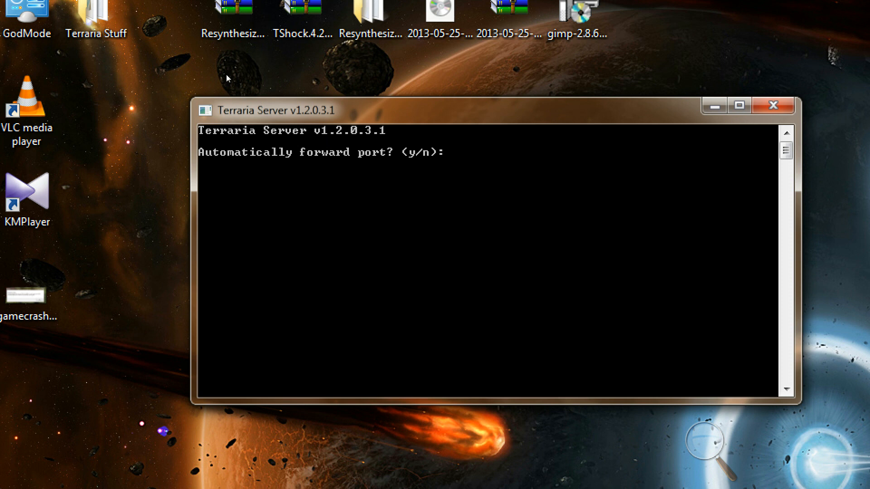
mouse_move(330, 99)
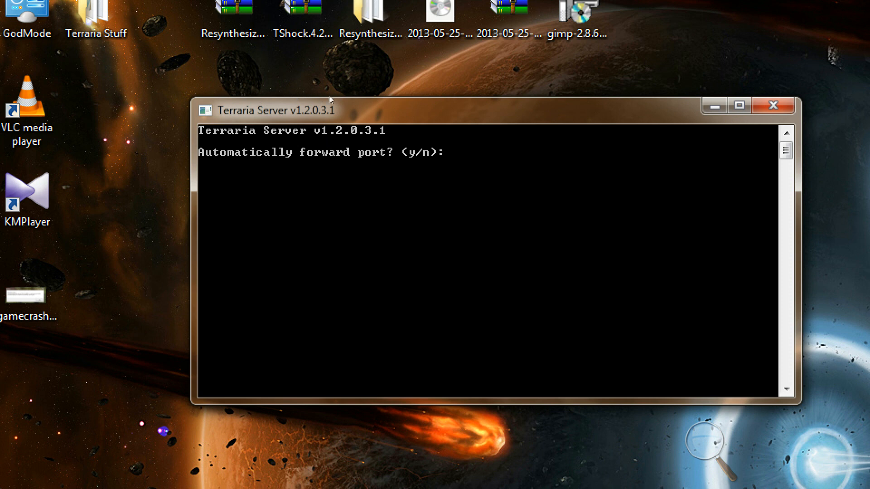
mouse_move(306, 95)
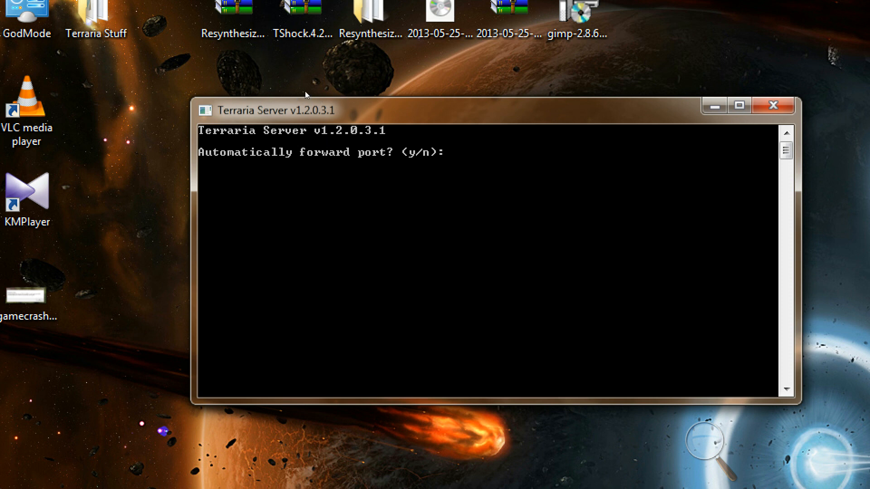
mouse_move(276, 91)
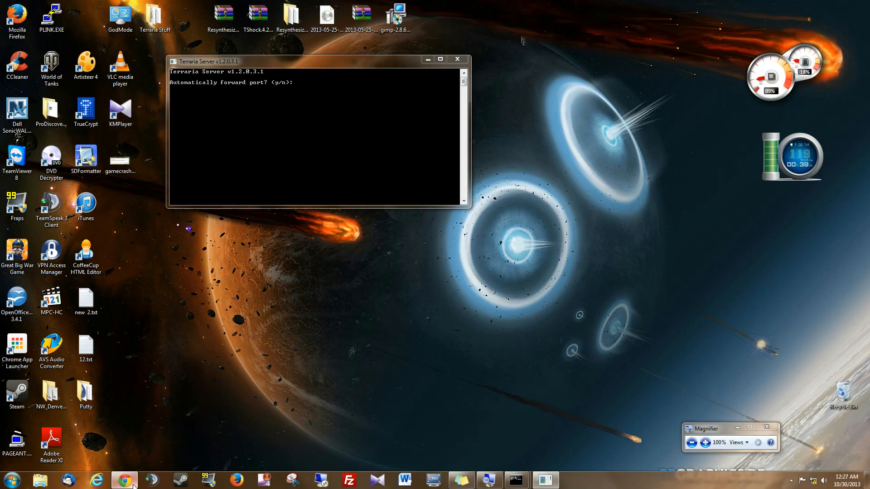
Return to the router admin and view UPnP Settings showing UPnP enabled
left_click(125, 480)
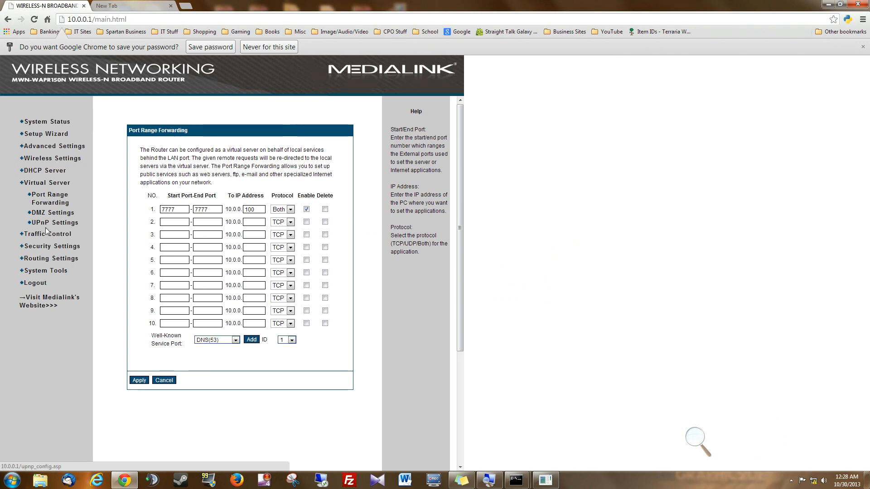
left_click(54, 223)
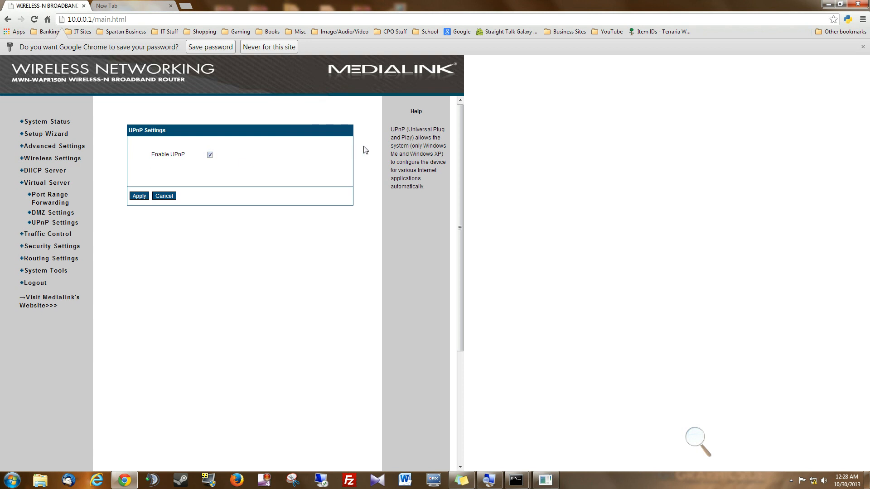
mouse_move(416, 143)
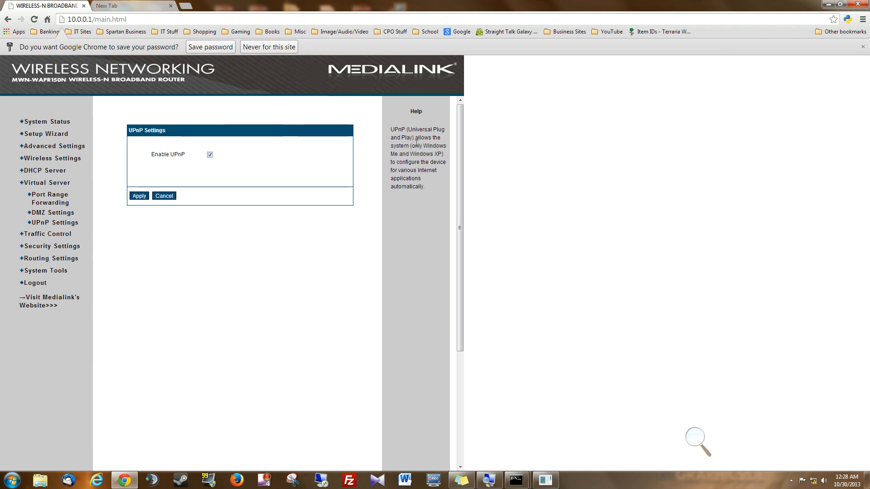
mouse_move(419, 194)
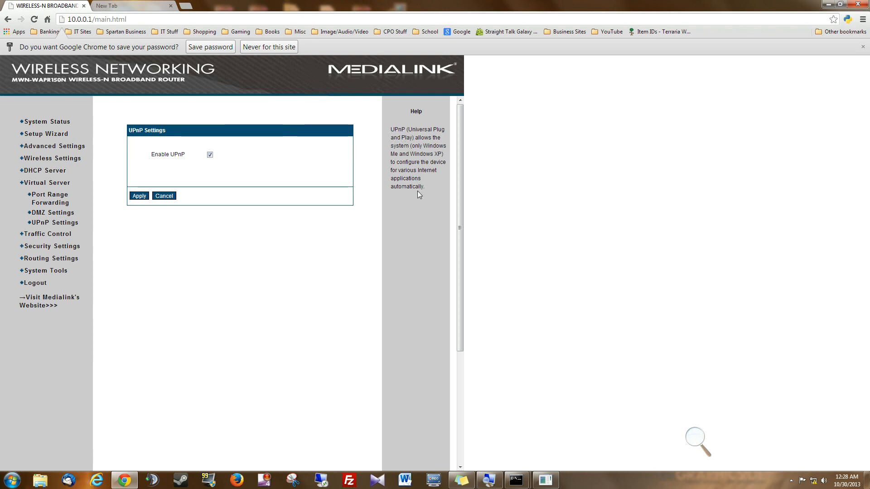
mouse_move(189, 180)
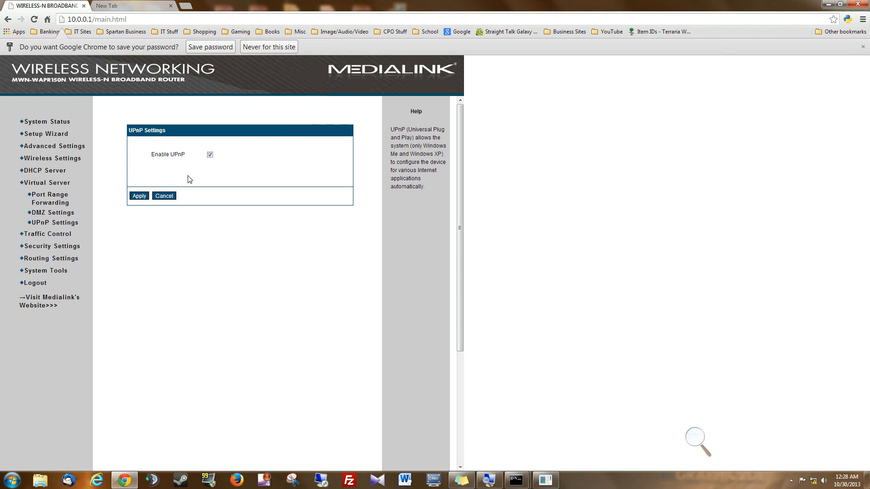
mouse_move(133, 211)
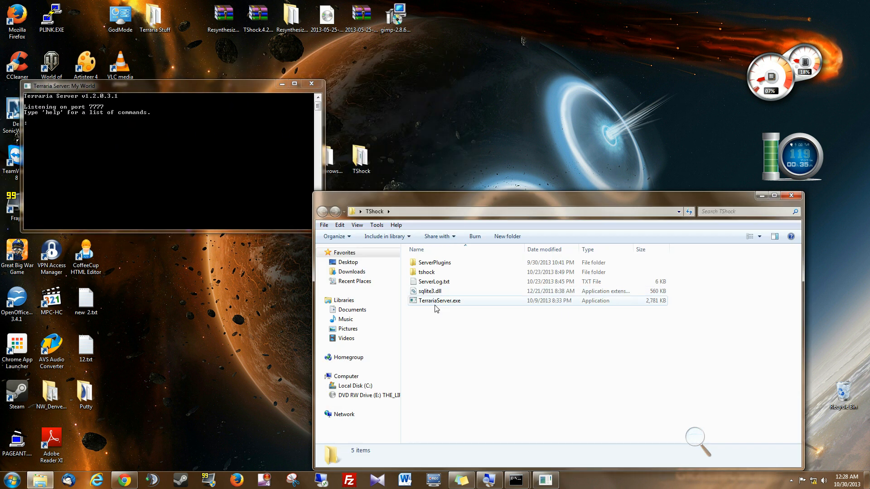
Launch TerrariaServer.exe from the TShock folder up to its Choose World prompt
double_click(438, 300)
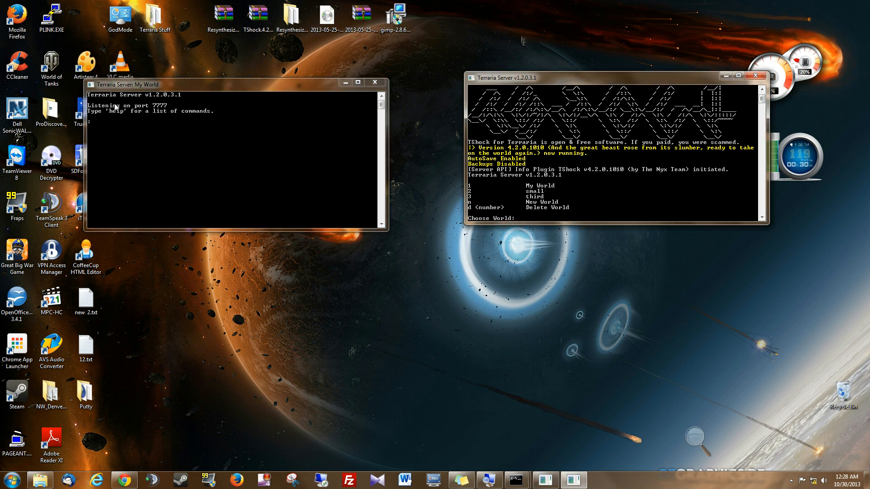
mouse_move(157, 111)
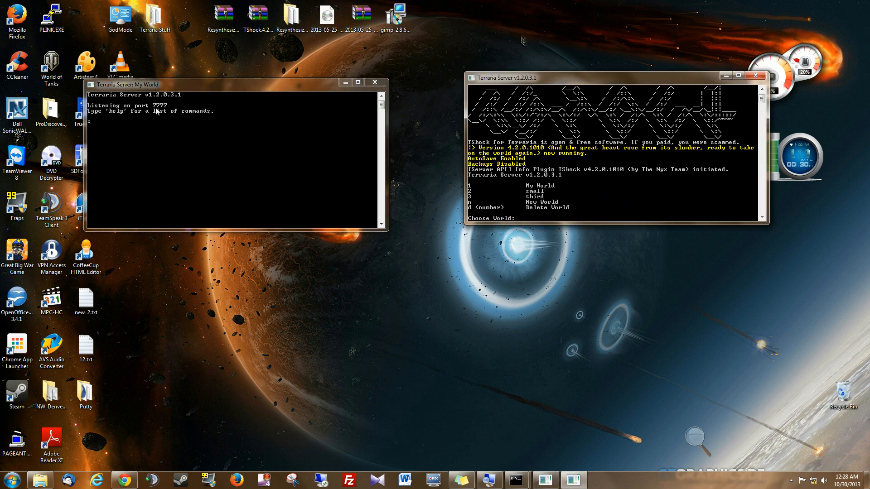
mouse_move(216, 119)
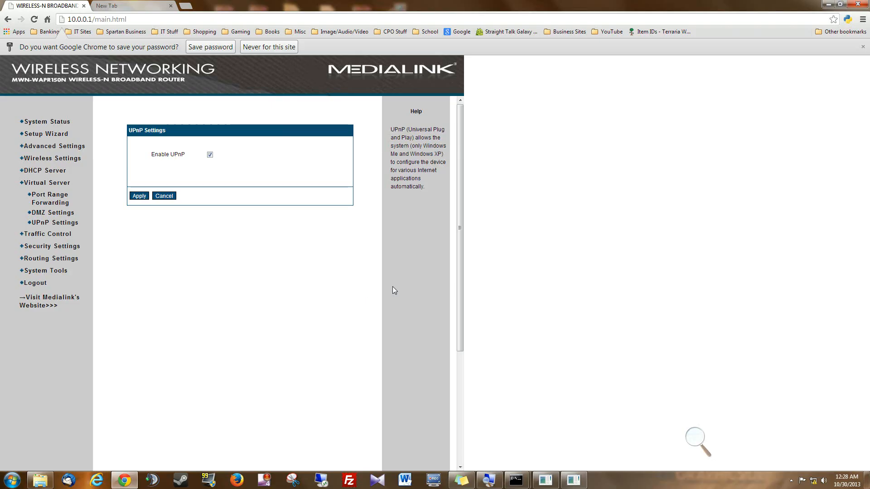
In Port Range Forwarding, make rule 1 span 7776–7777 to 10.0.0.100 and clear rule 2
left_click(49, 198)
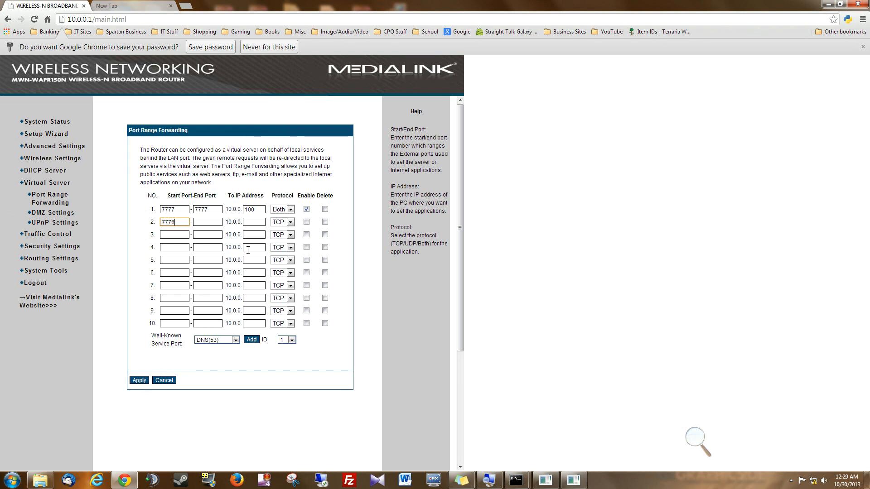
left_click(208, 222)
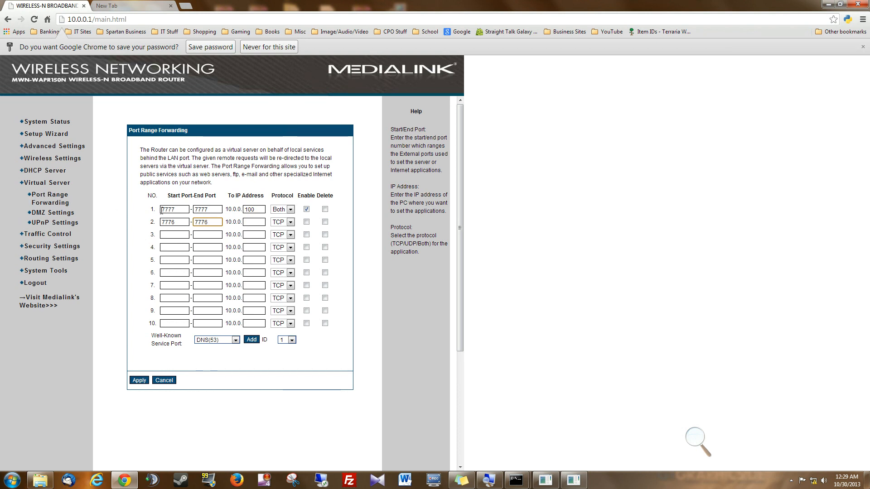
triple_click(174, 210)
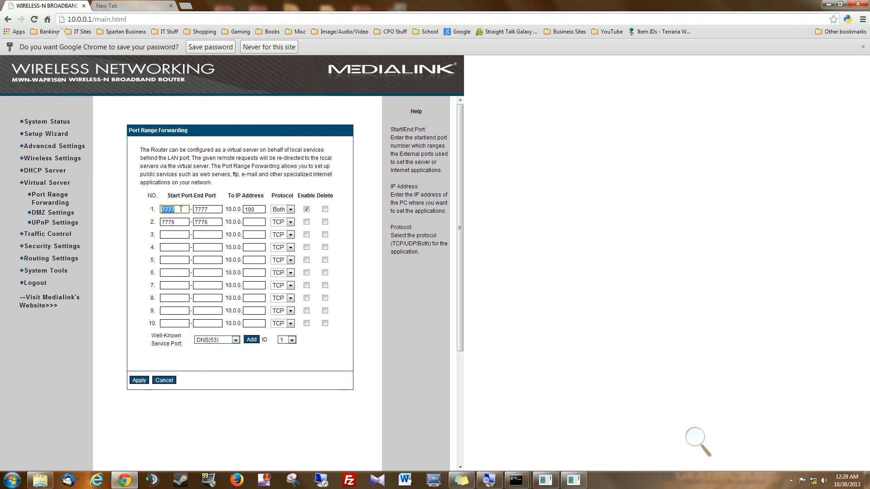
left_click(207, 209)
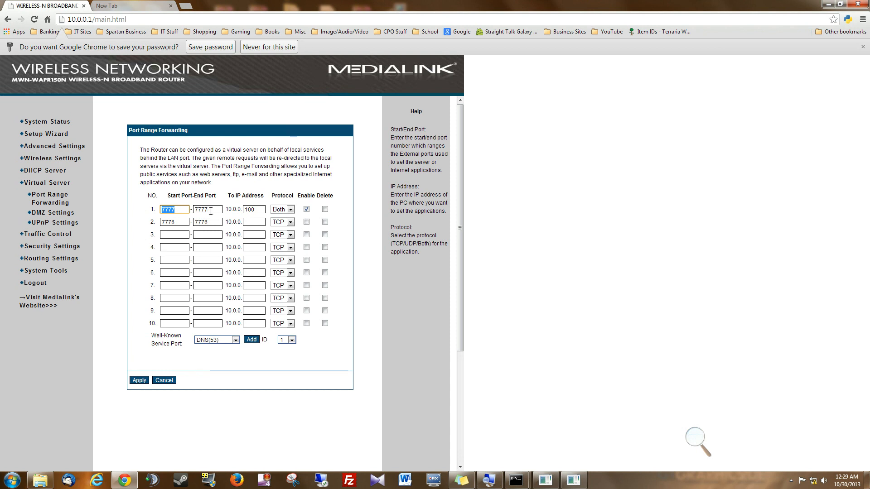
left_click(206, 209)
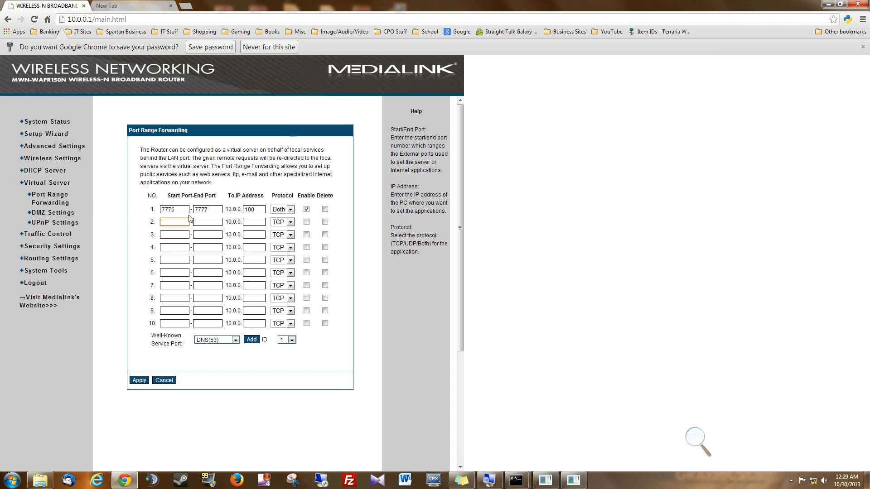
Apply the forwarding rules, acknowledge the success notice and return to the server consoles
left_click(138, 380)
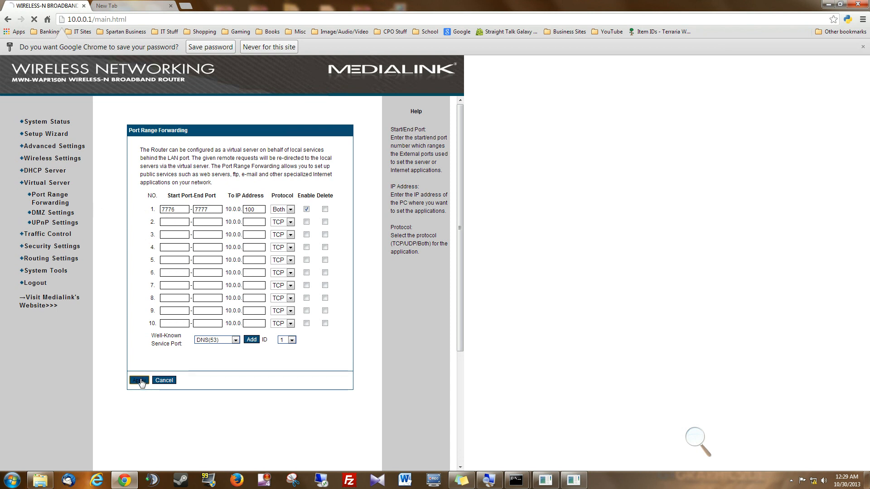
left_click(138, 380)
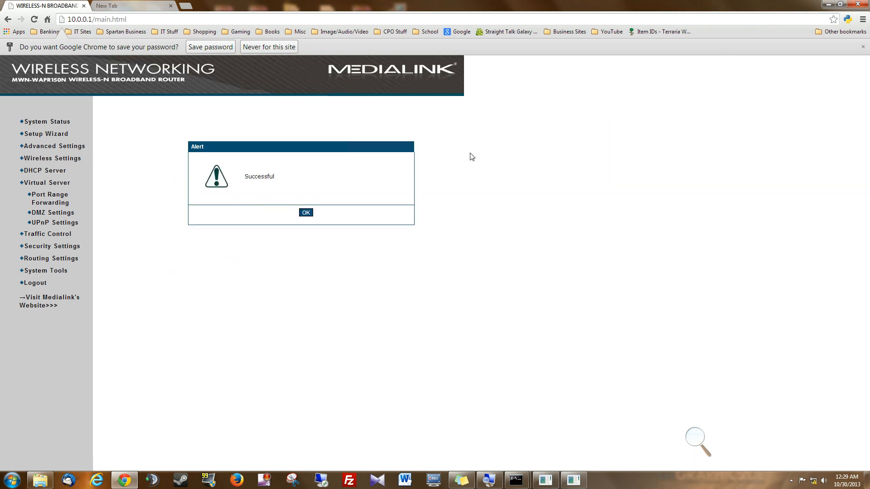
left_click(305, 212)
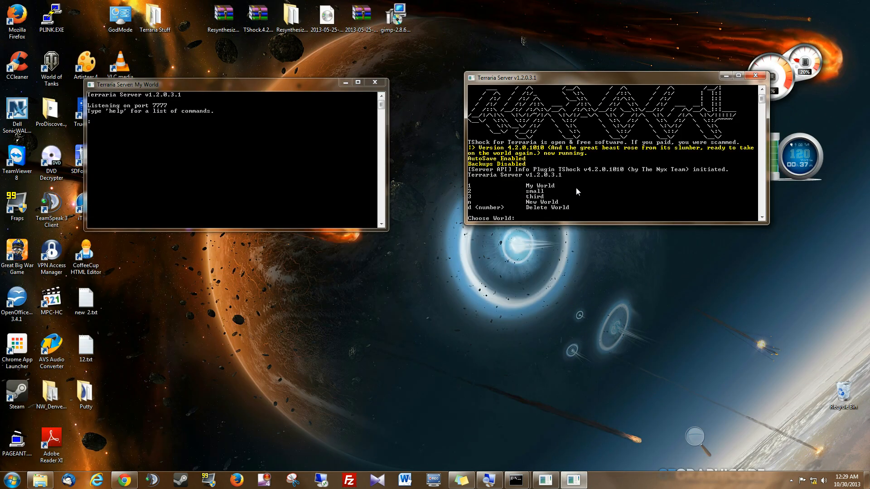
Choose world 2 and start the TShock server on port 7776
type("2")
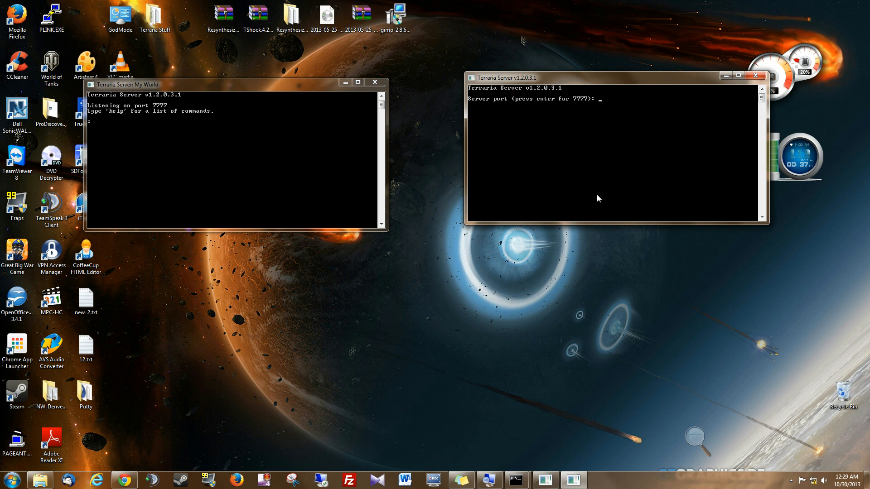
type("777")
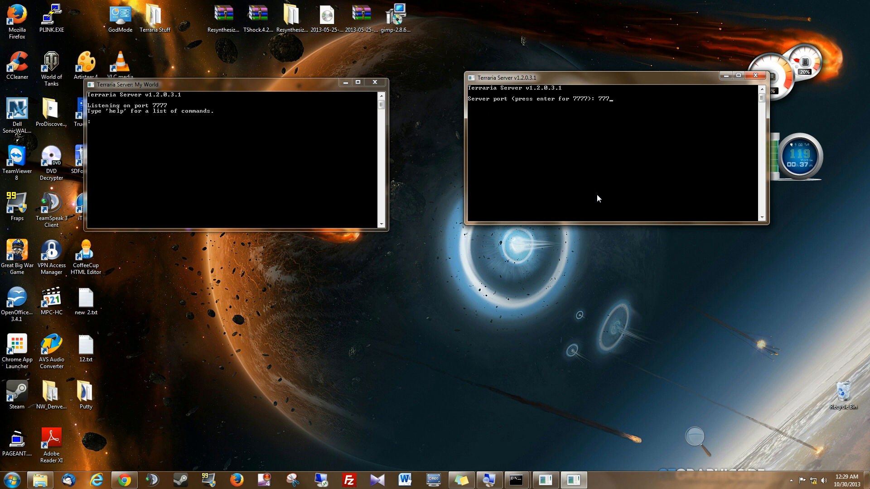
type("6")
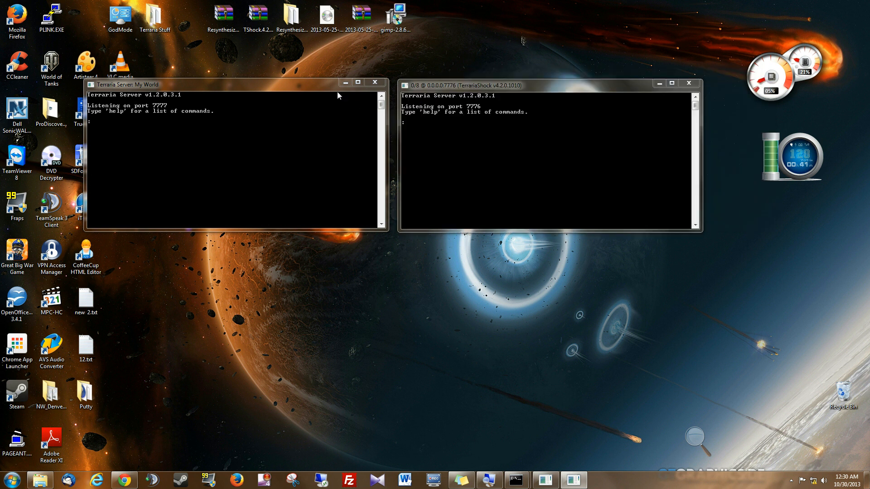
mouse_move(429, 99)
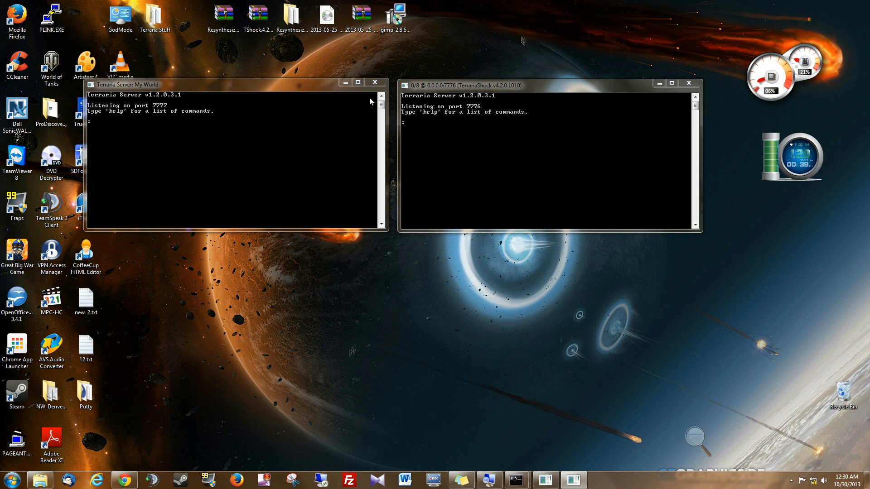
mouse_move(247, 89)
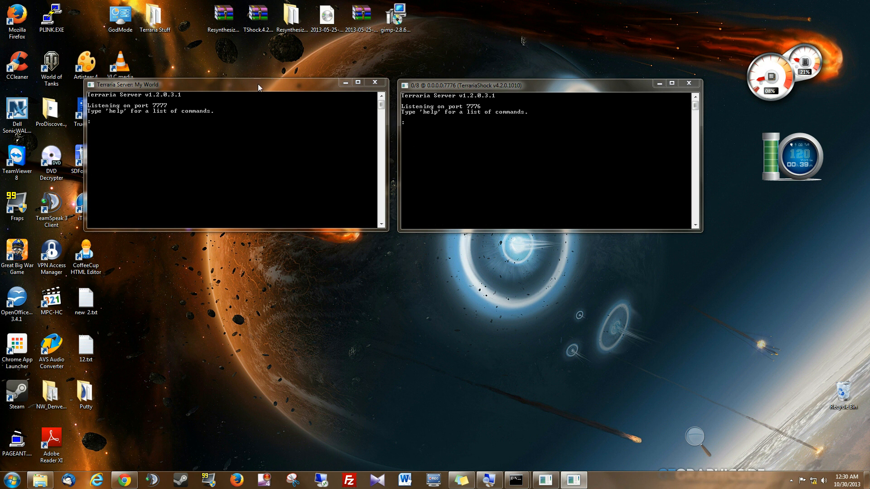
Drag the TShock console left so the vanilla 7777 console sits to its right
left_click_drag(233, 82, 209, 58)
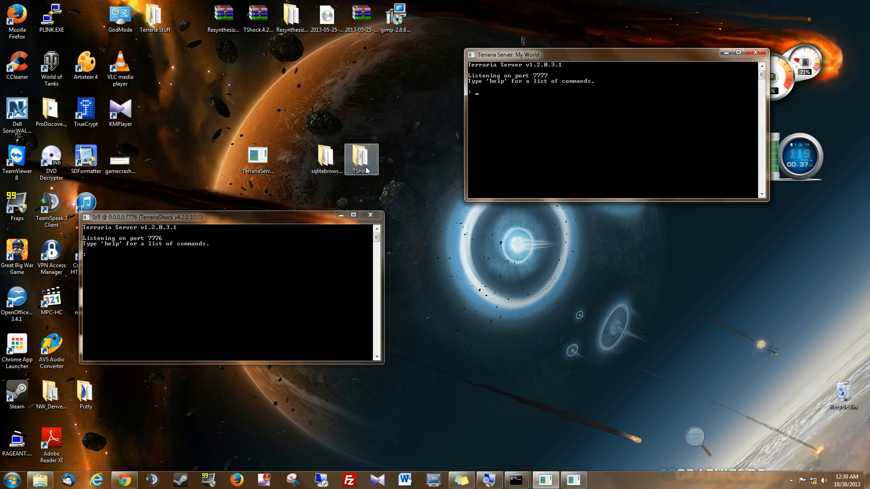
mouse_move(361, 159)
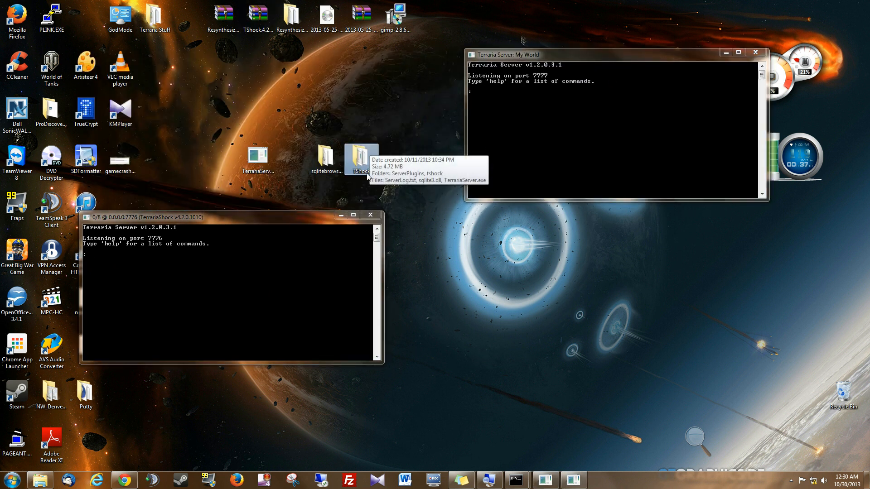
mouse_move(424, 177)
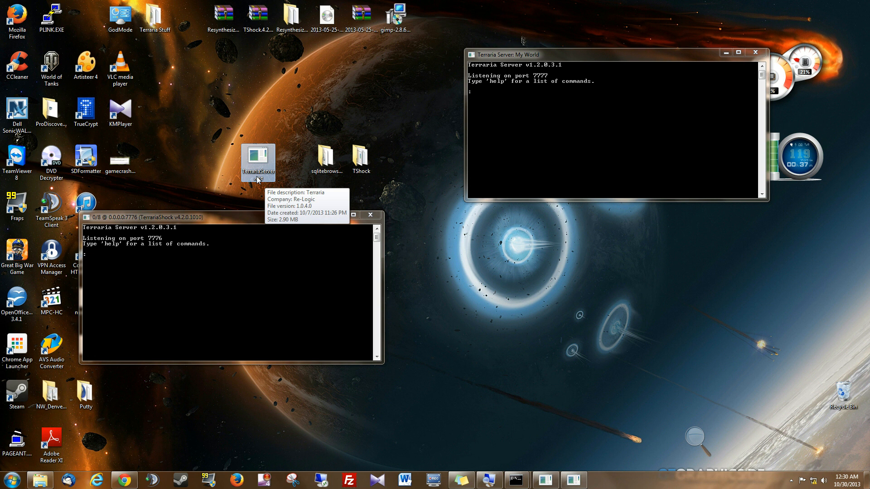
mouse_move(371, 105)
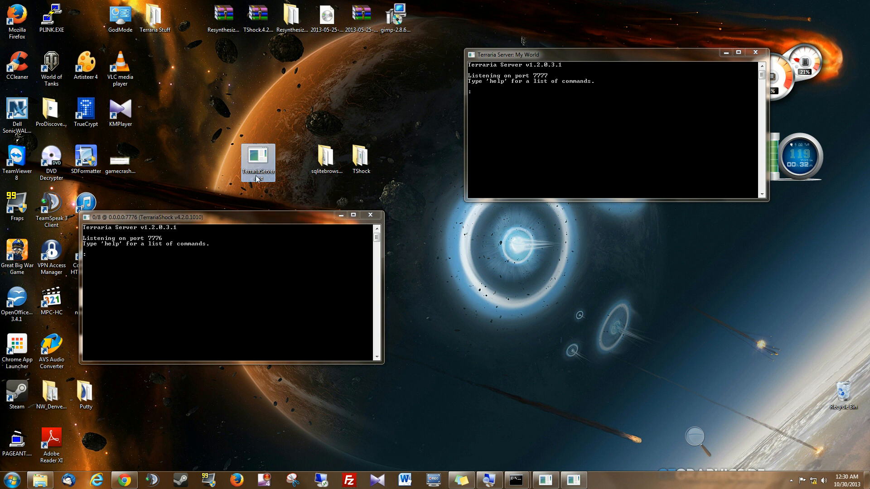
mouse_move(265, 171)
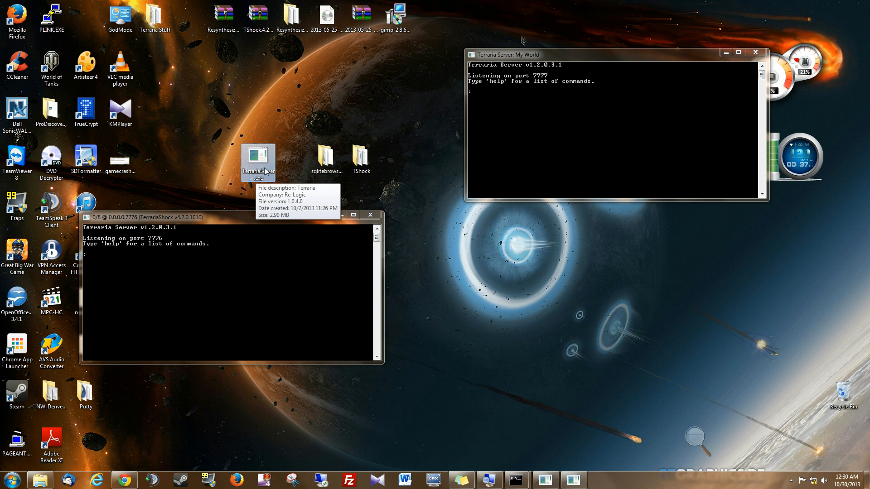
mouse_move(272, 154)
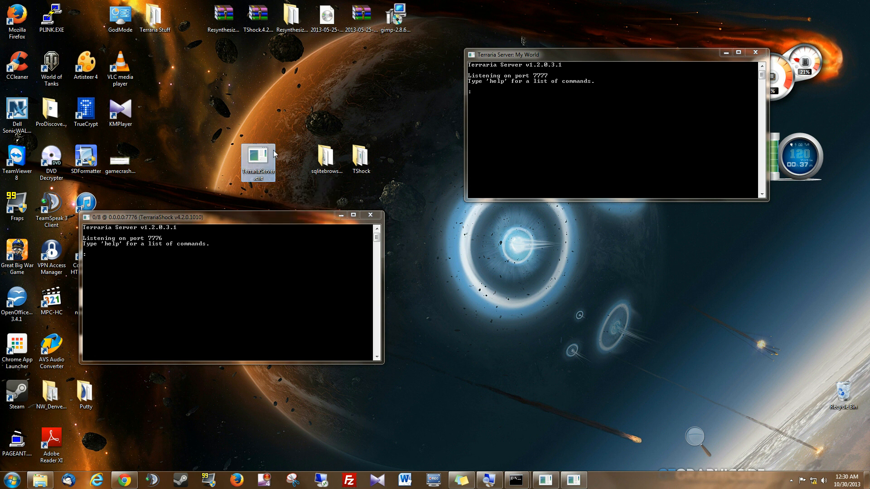
mouse_move(266, 180)
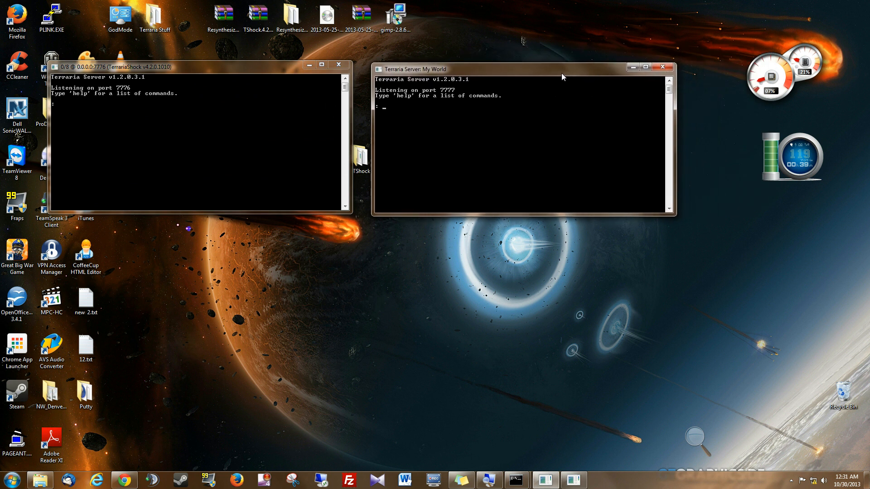
mouse_move(532, 163)
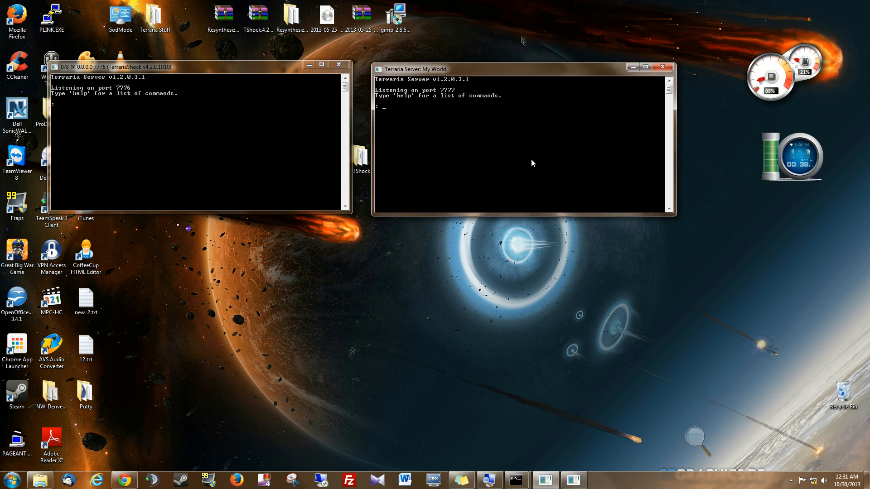
mouse_move(538, 95)
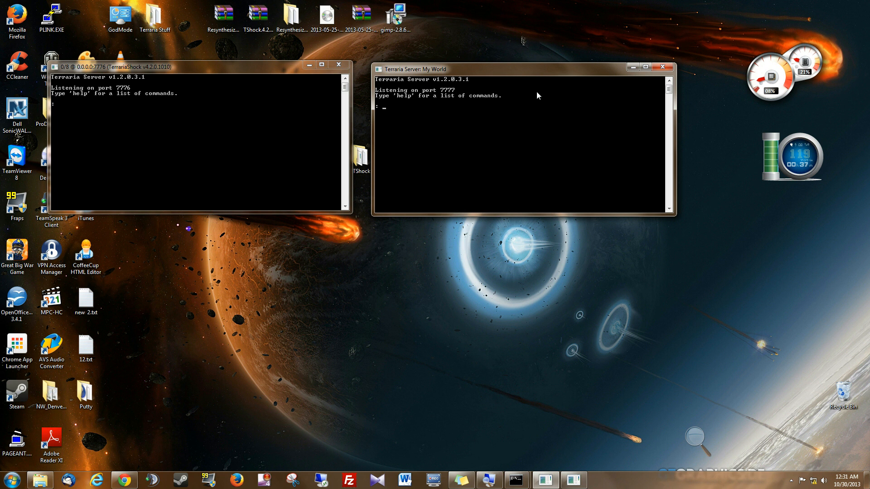